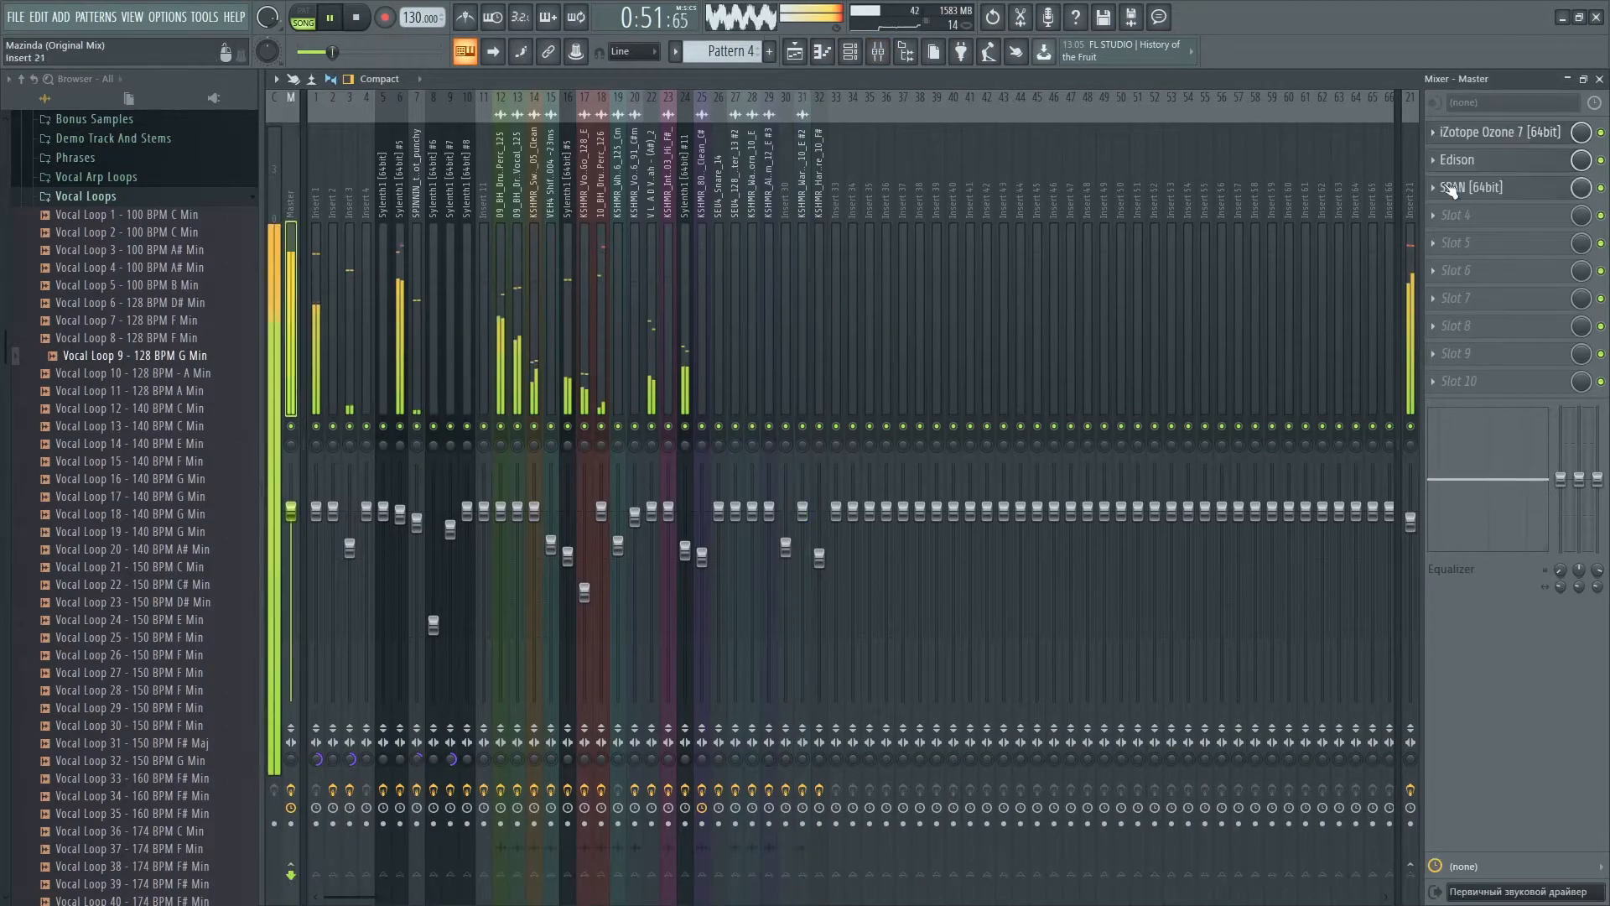
Bring up the channel rack and the Sylenth1 melody's piano roll.
click(1472, 187)
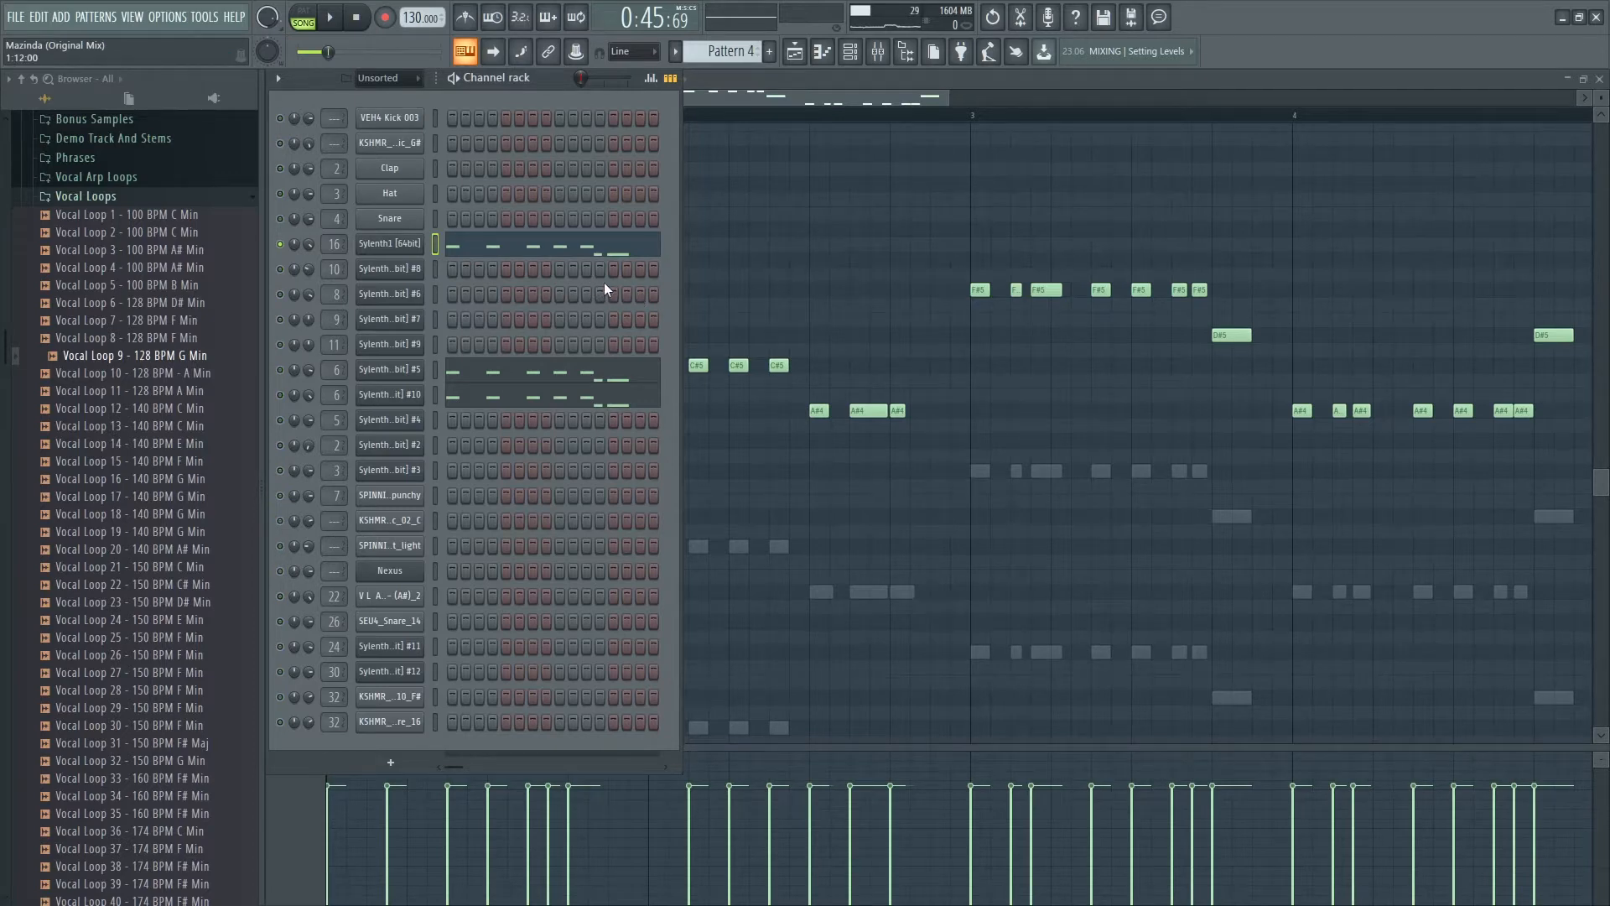
Open Voxengo SPAN on the master insert to view the drop's spectrum.
click(332, 17)
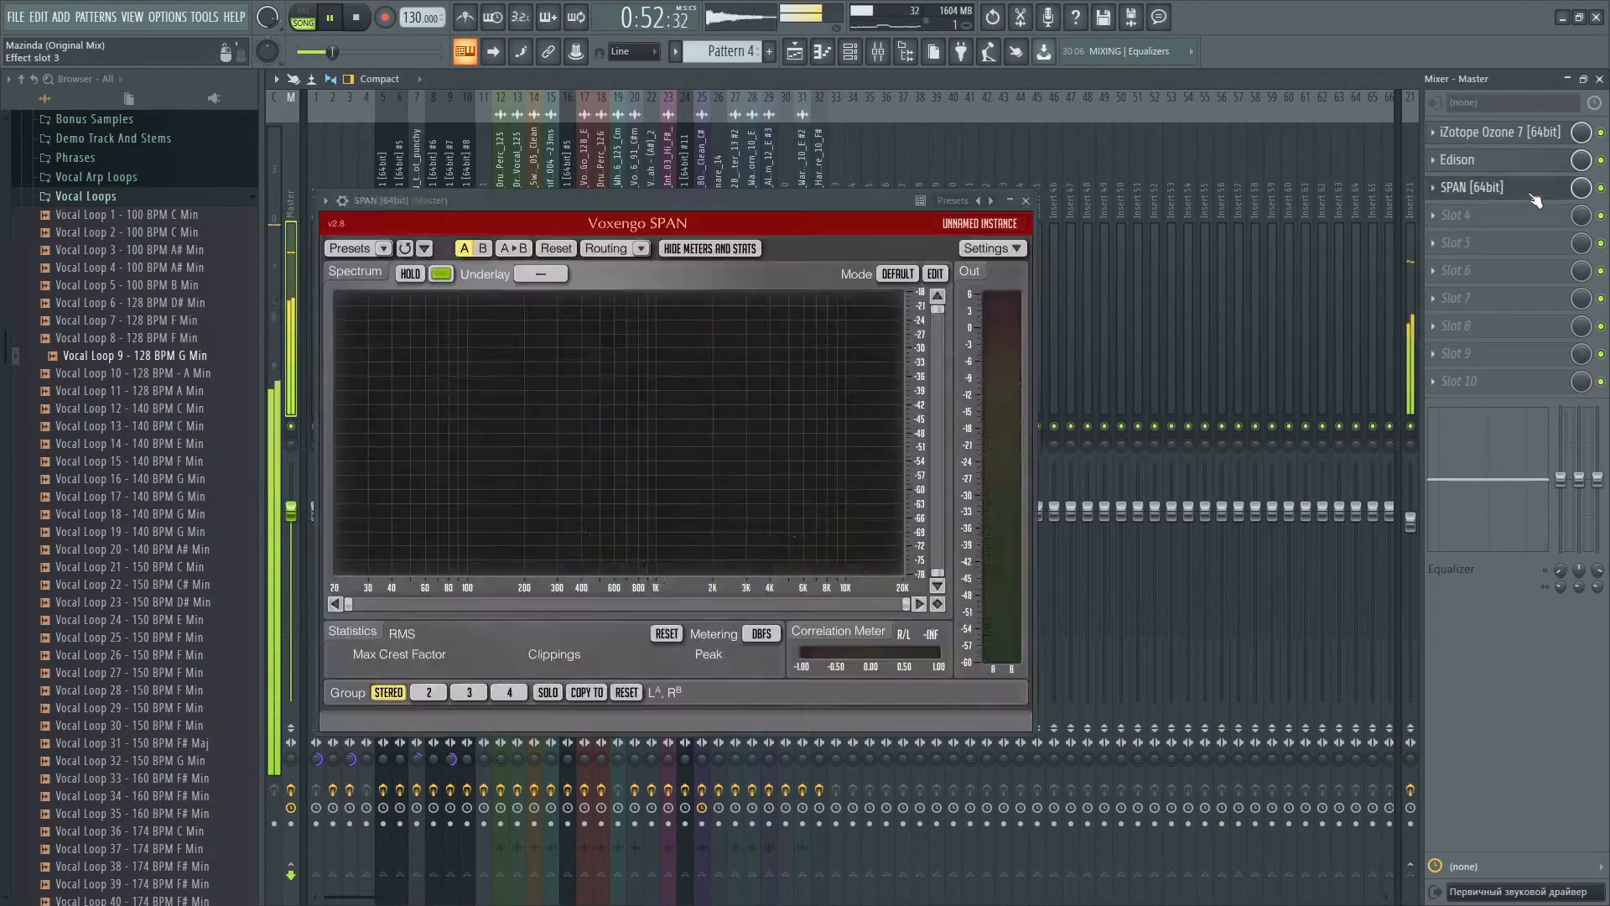
click(332, 19)
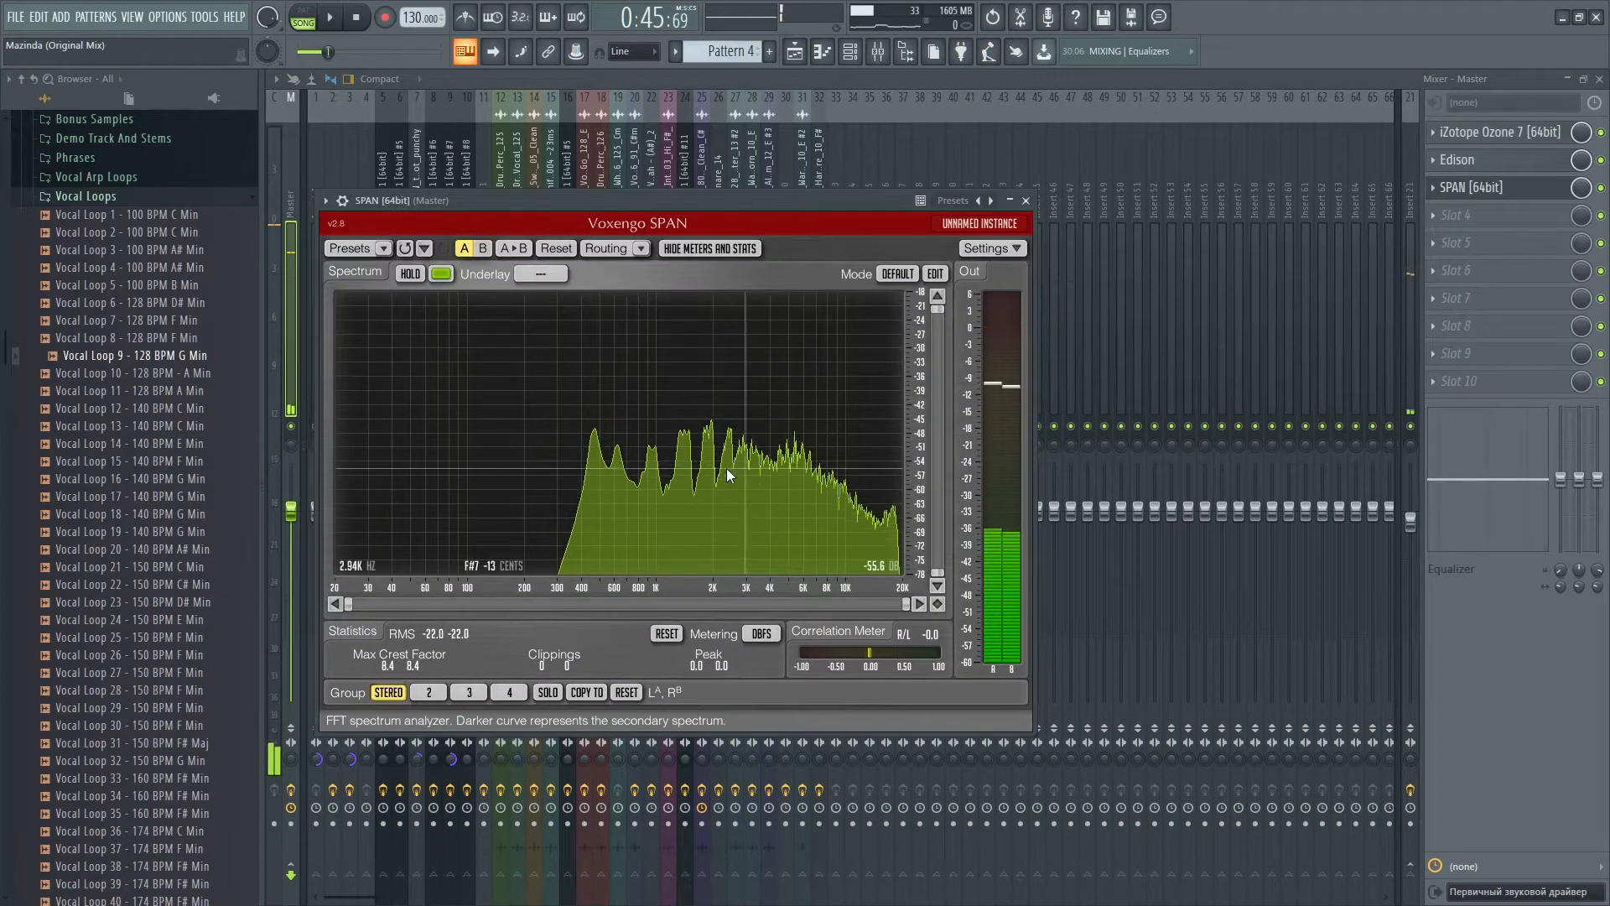
click(845, 51)
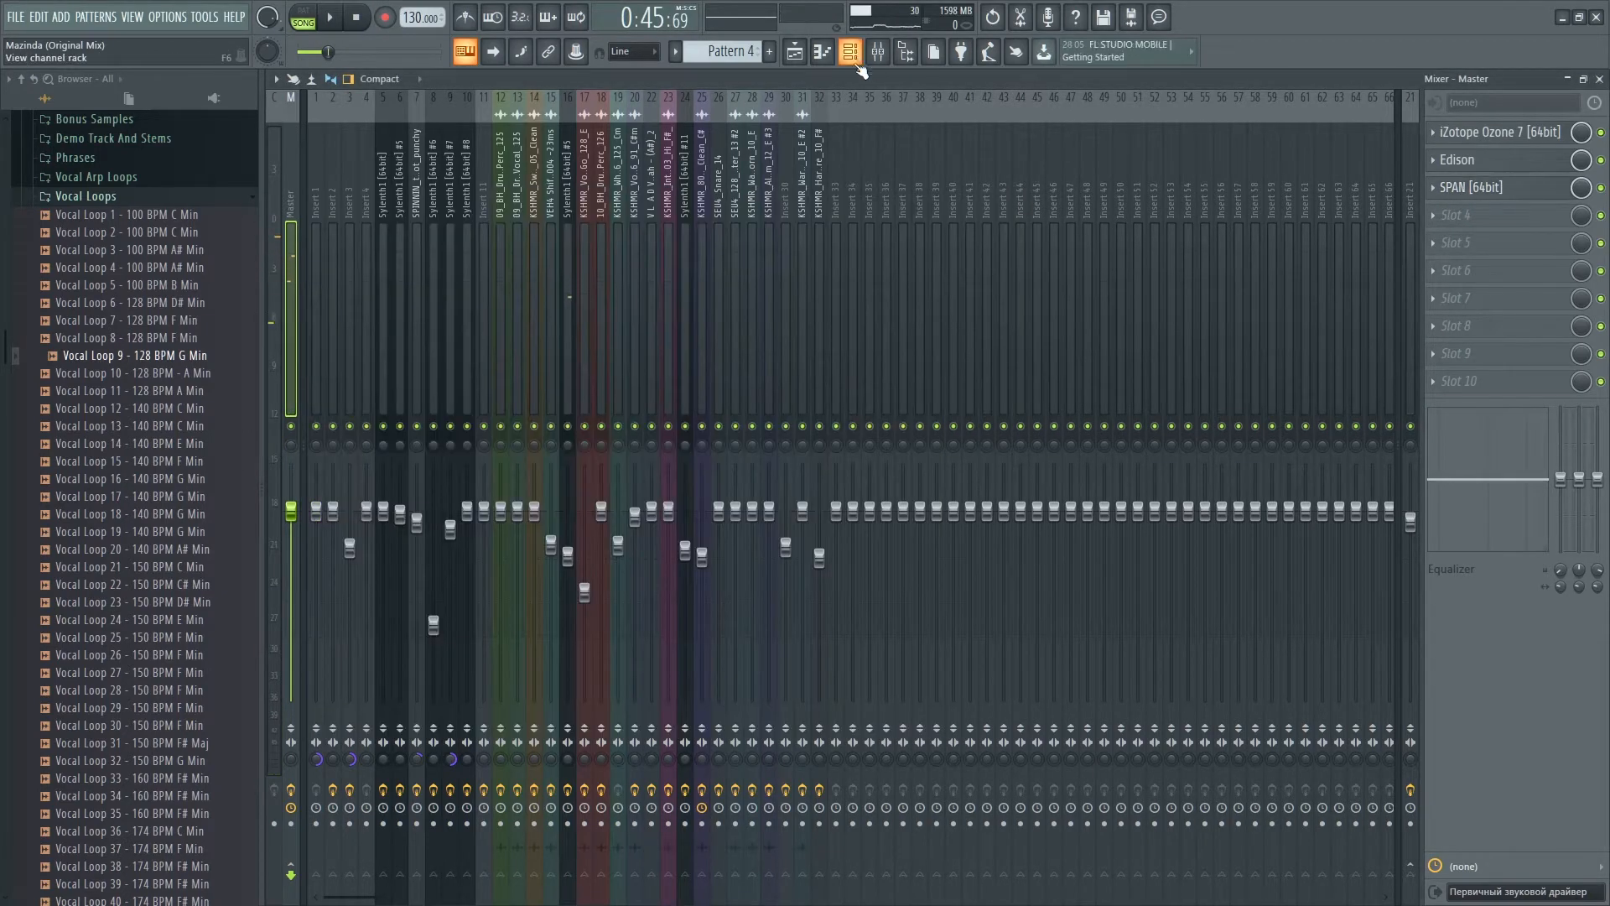
click(845, 52)
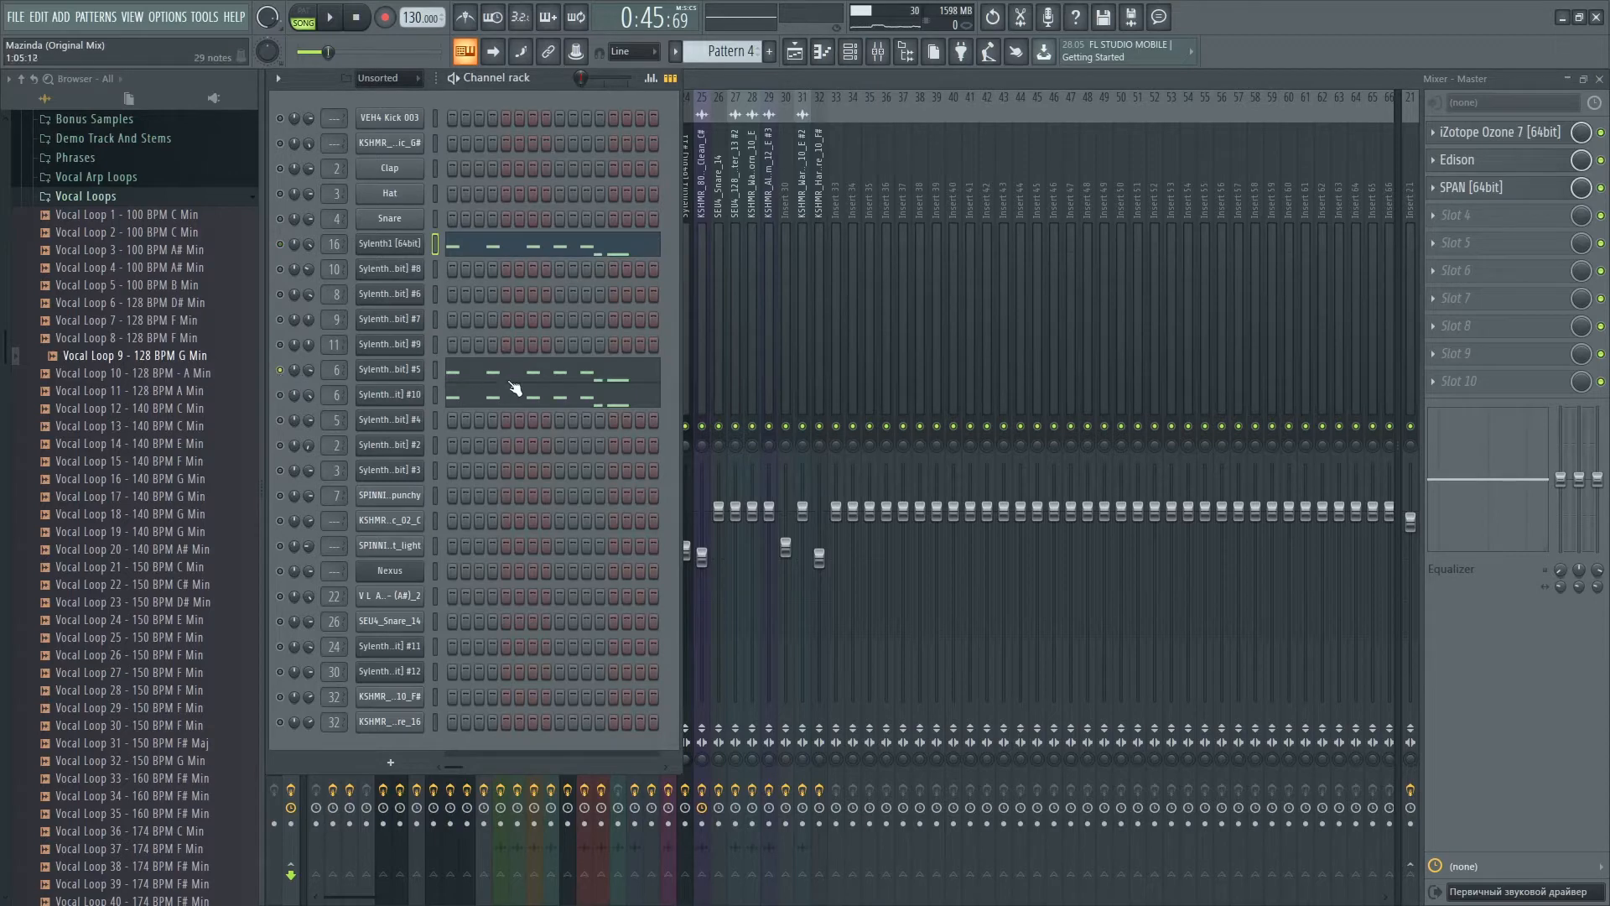
click(389, 369)
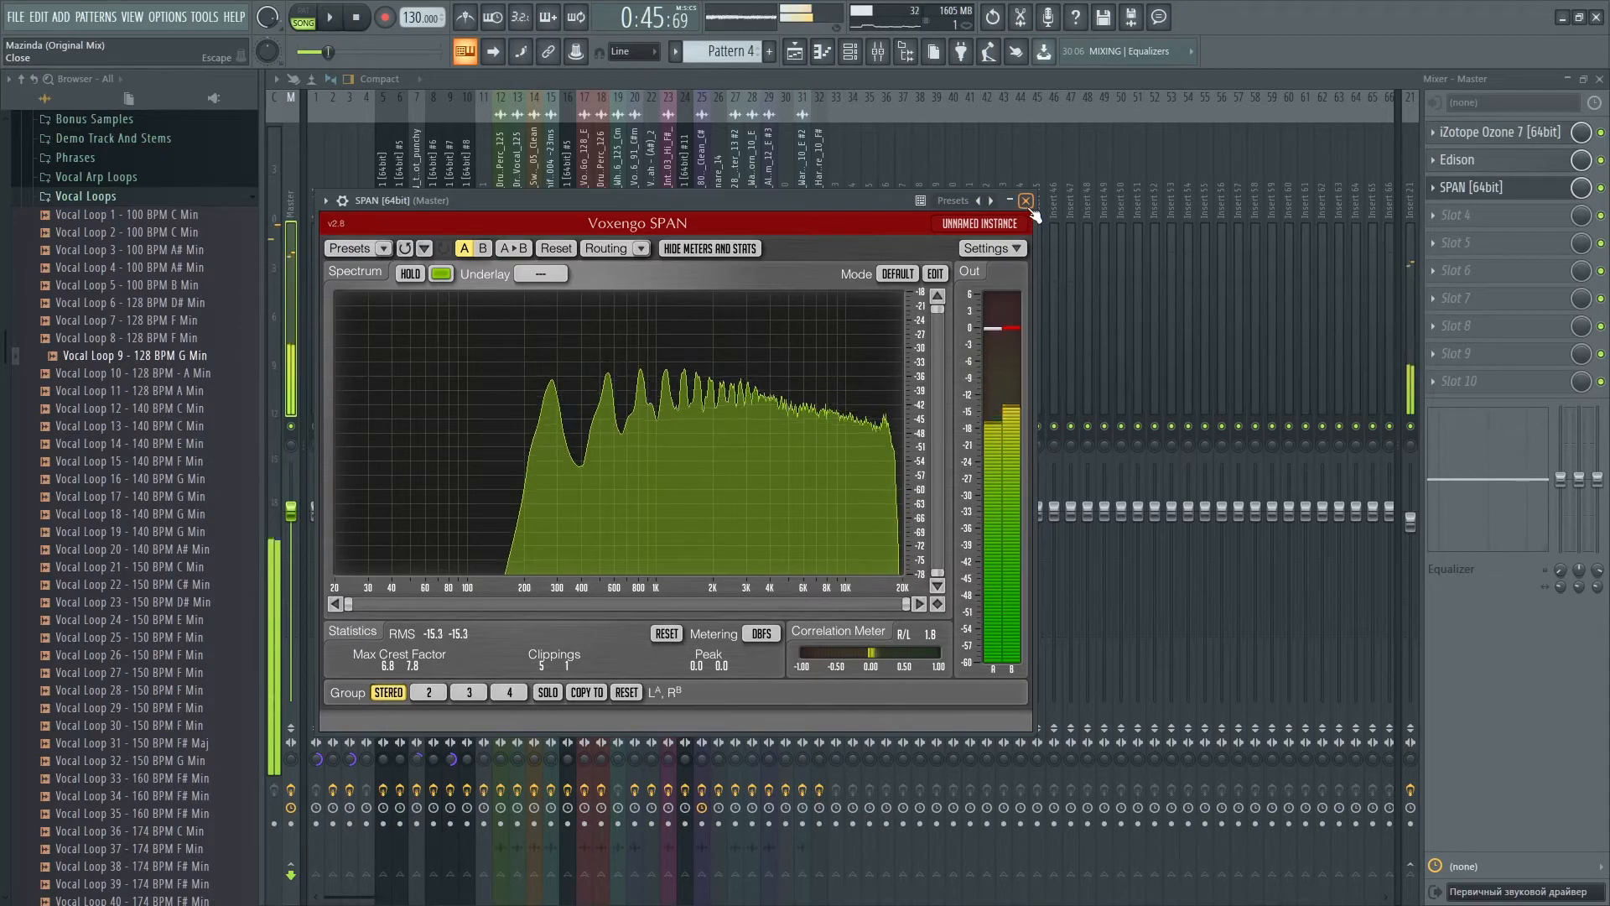
Inspect Sylenth1 #5's ValhallaRoom, FabFilter Saturn and Pro-Q 2, then close them.
click(1026, 200)
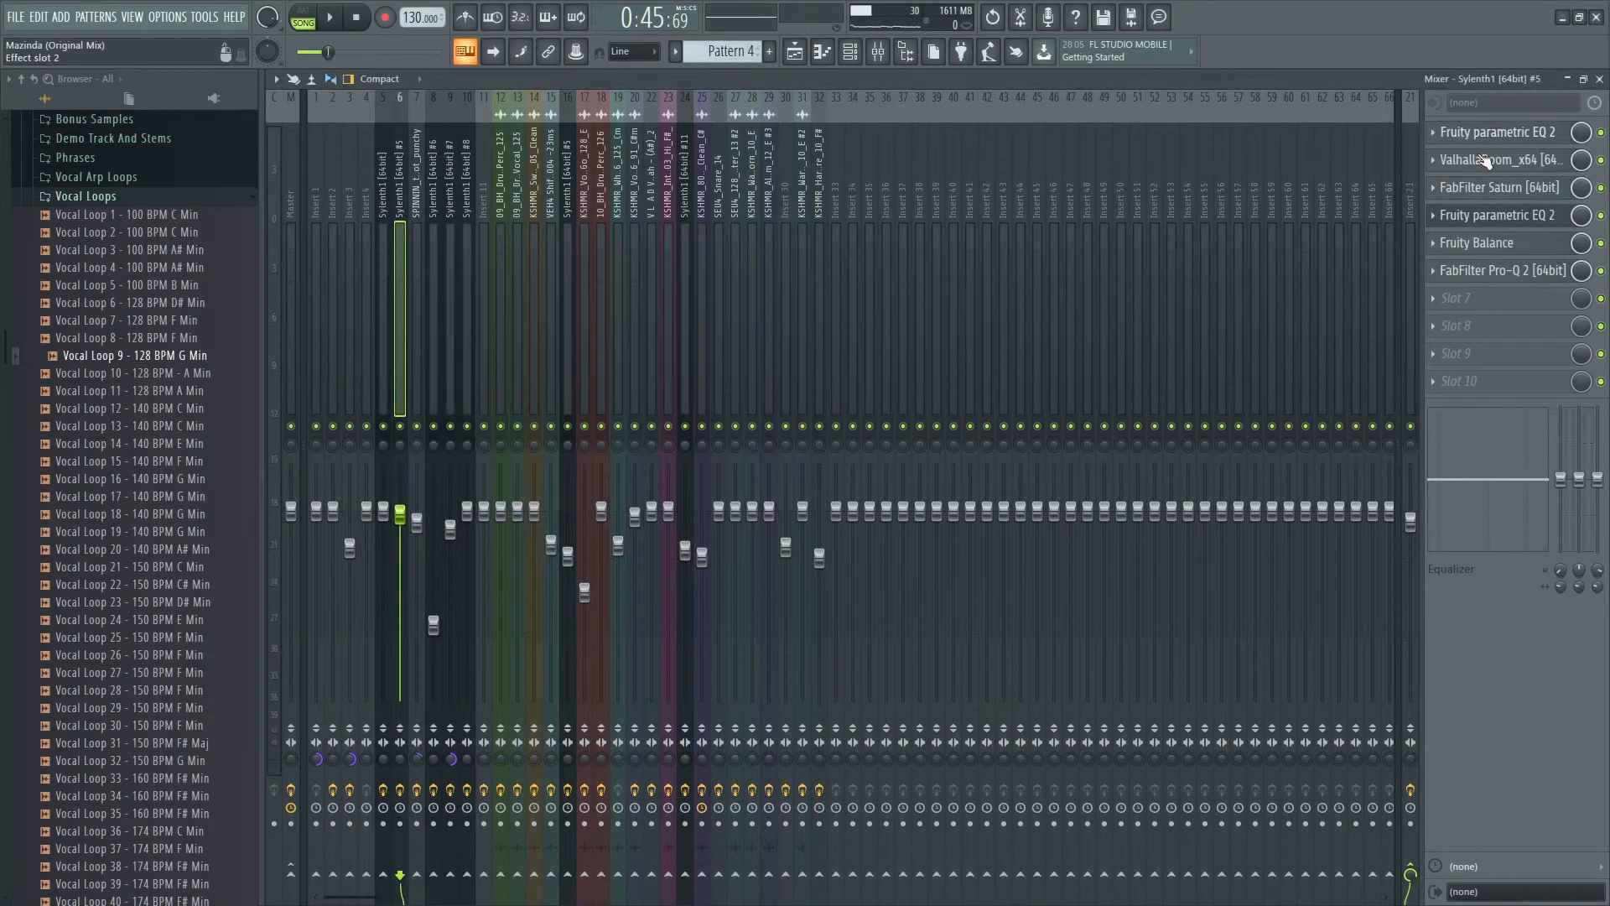
click(1500, 160)
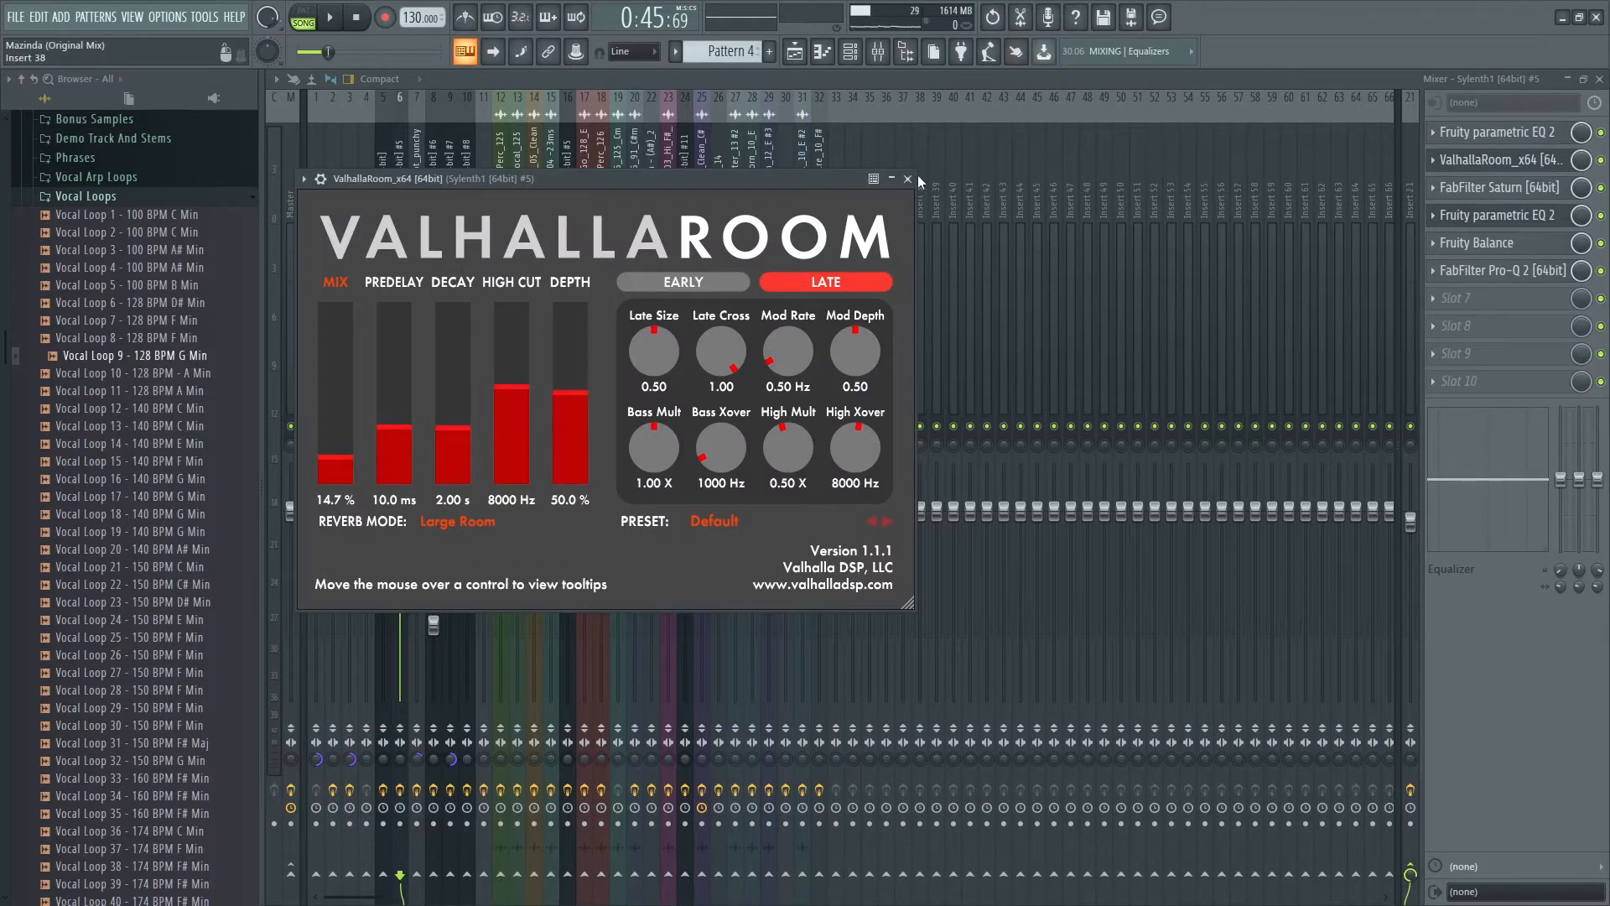
click(907, 179)
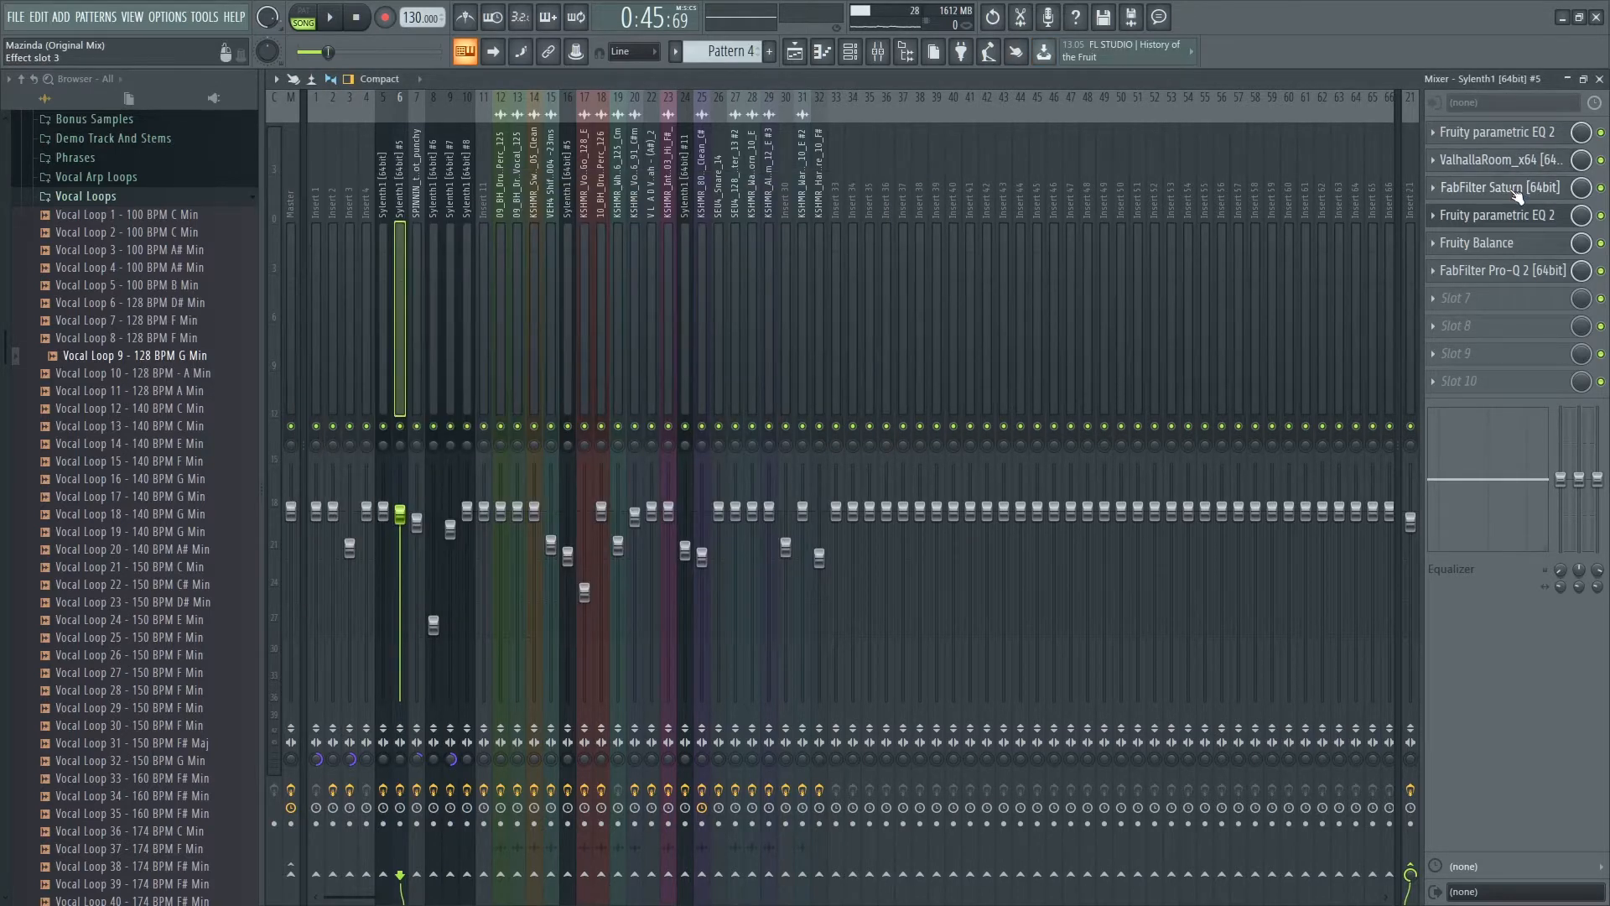
click(1498, 187)
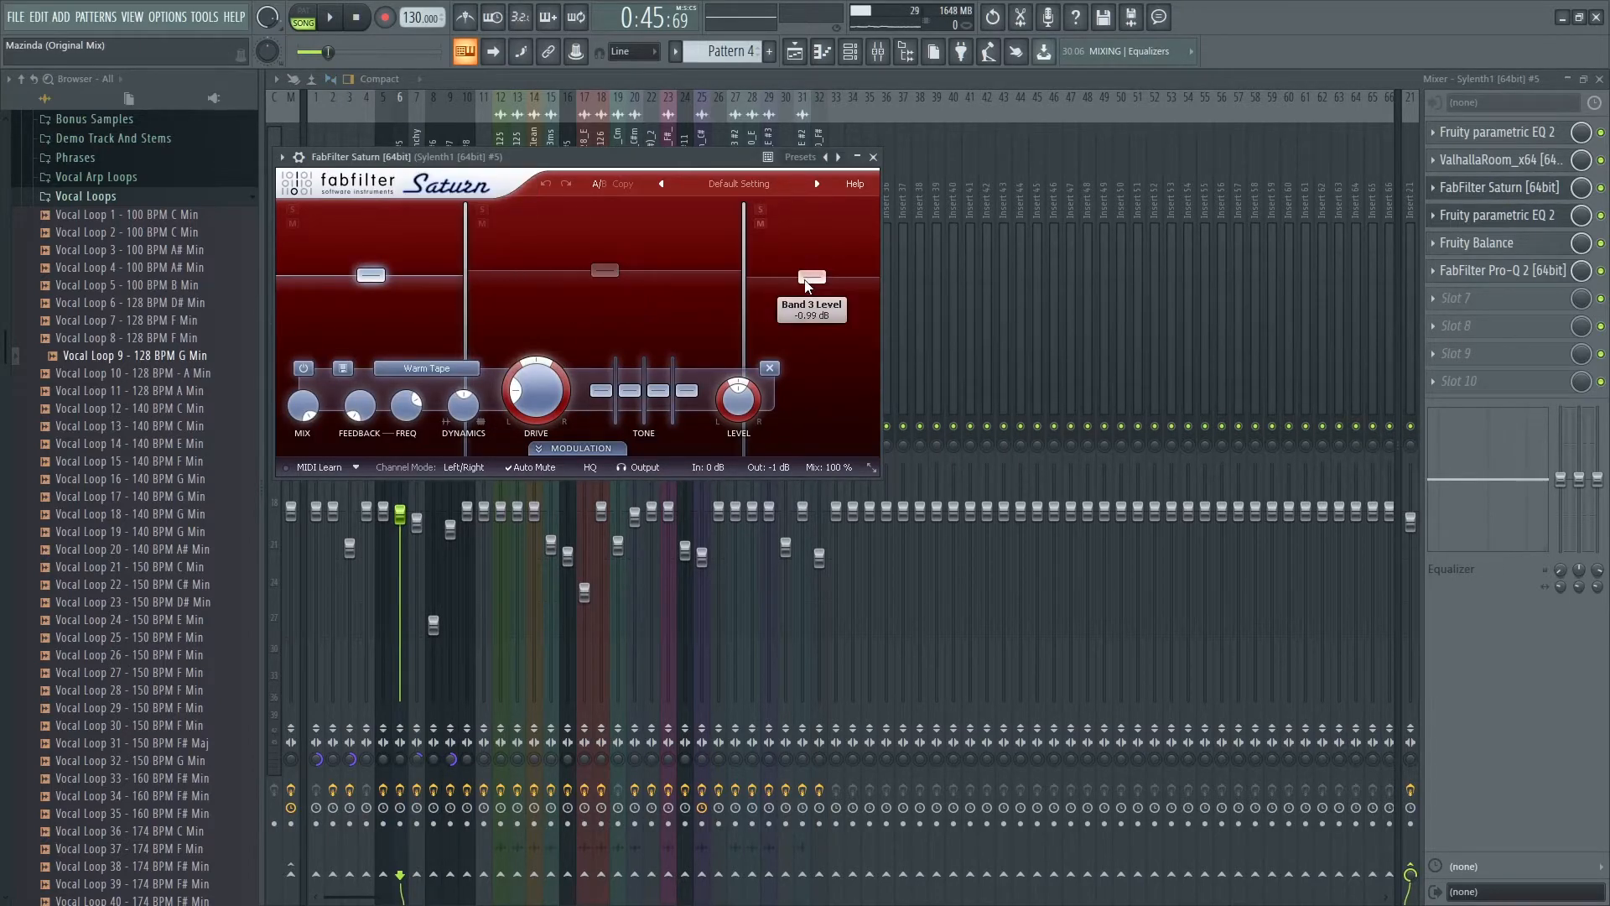
mouse_move(847, 267)
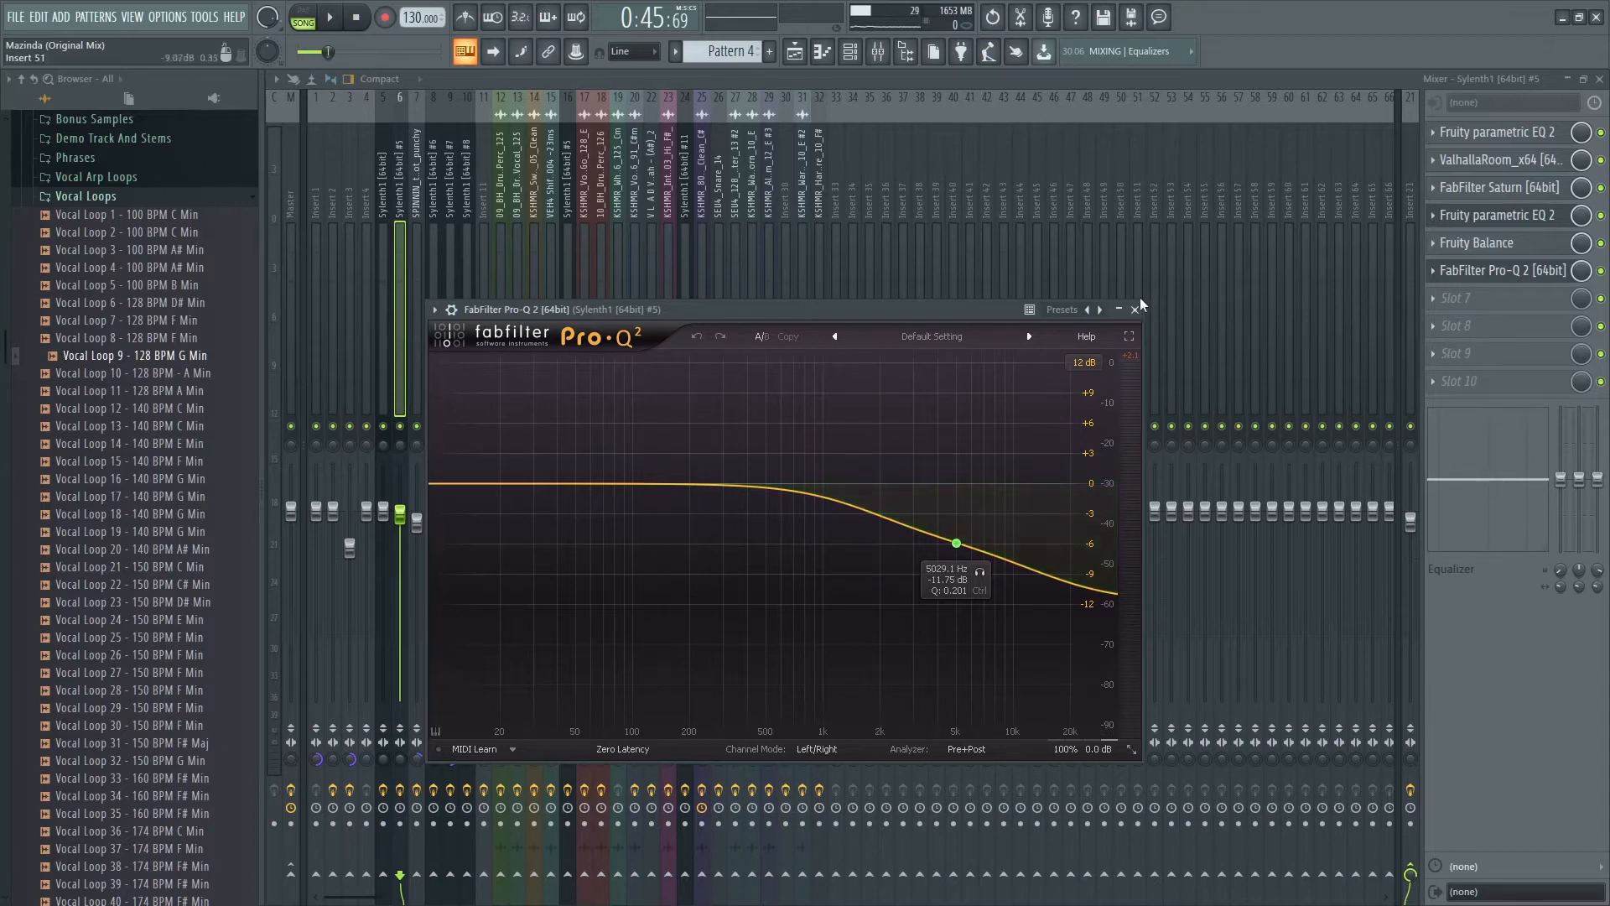
click(1136, 309)
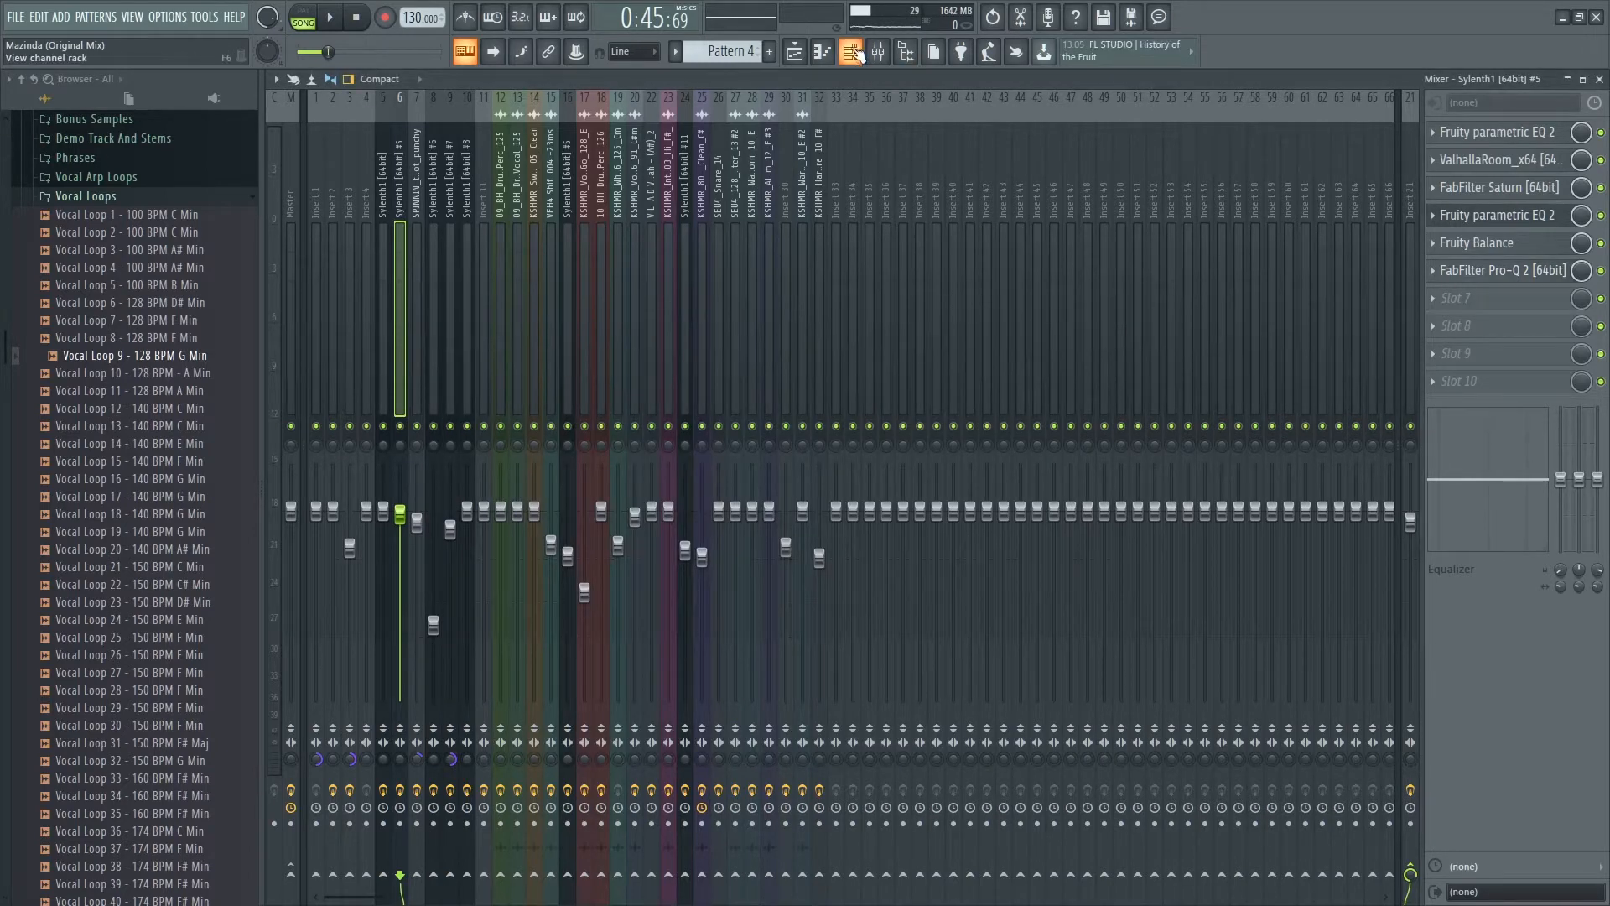
Check the Sylenth1 #10 piano roll and master SPAN, then show the playlist.
click(847, 52)
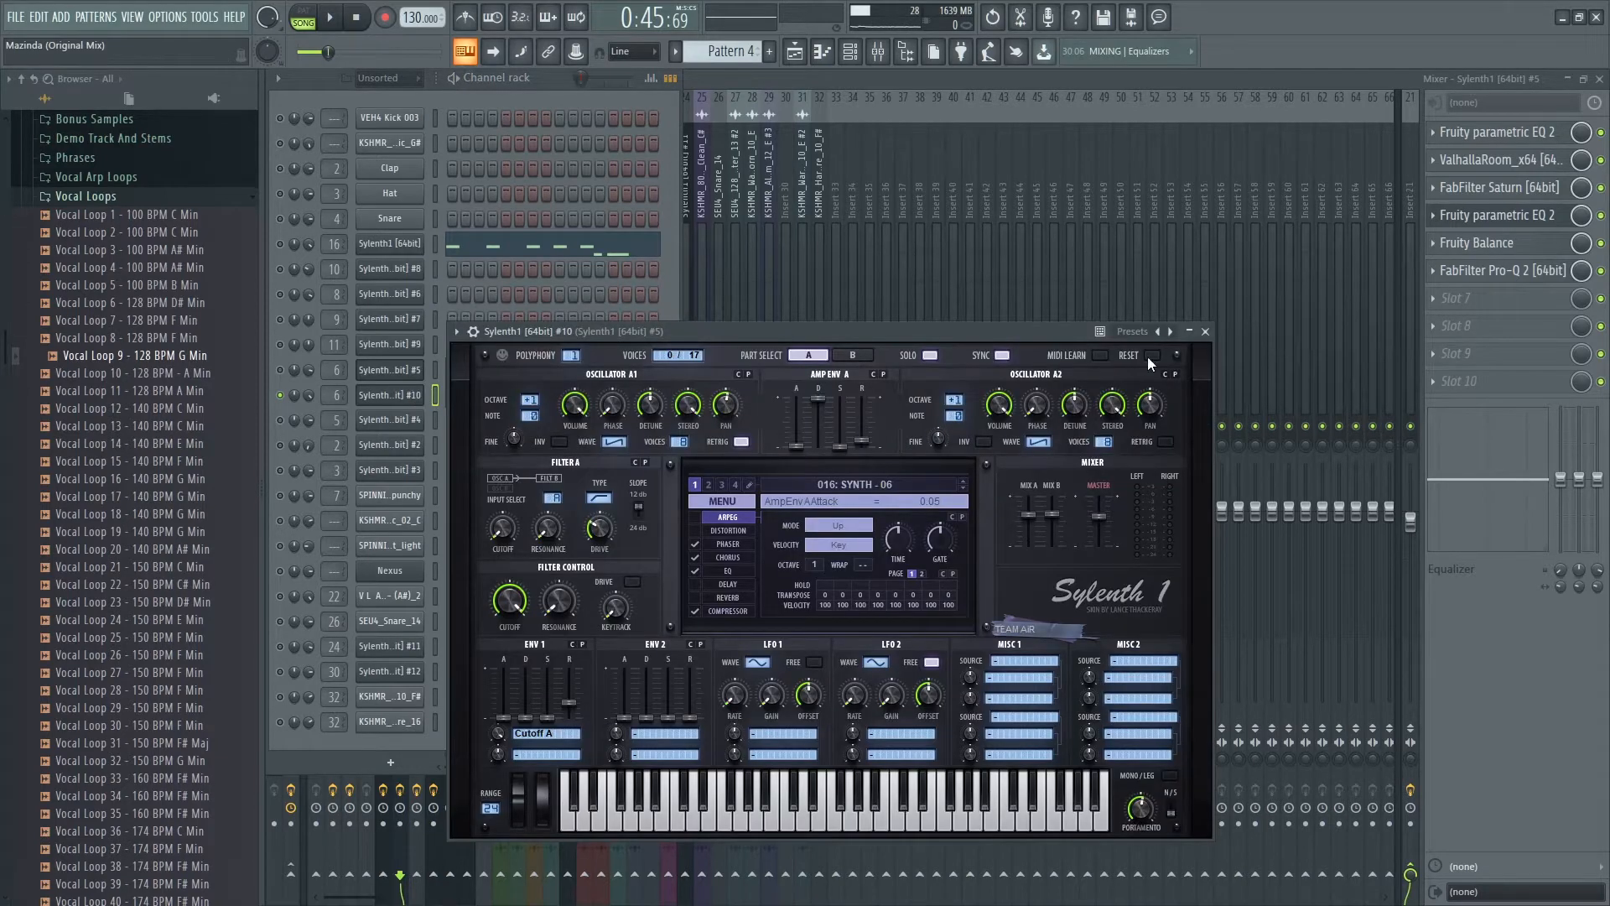
click(1204, 331)
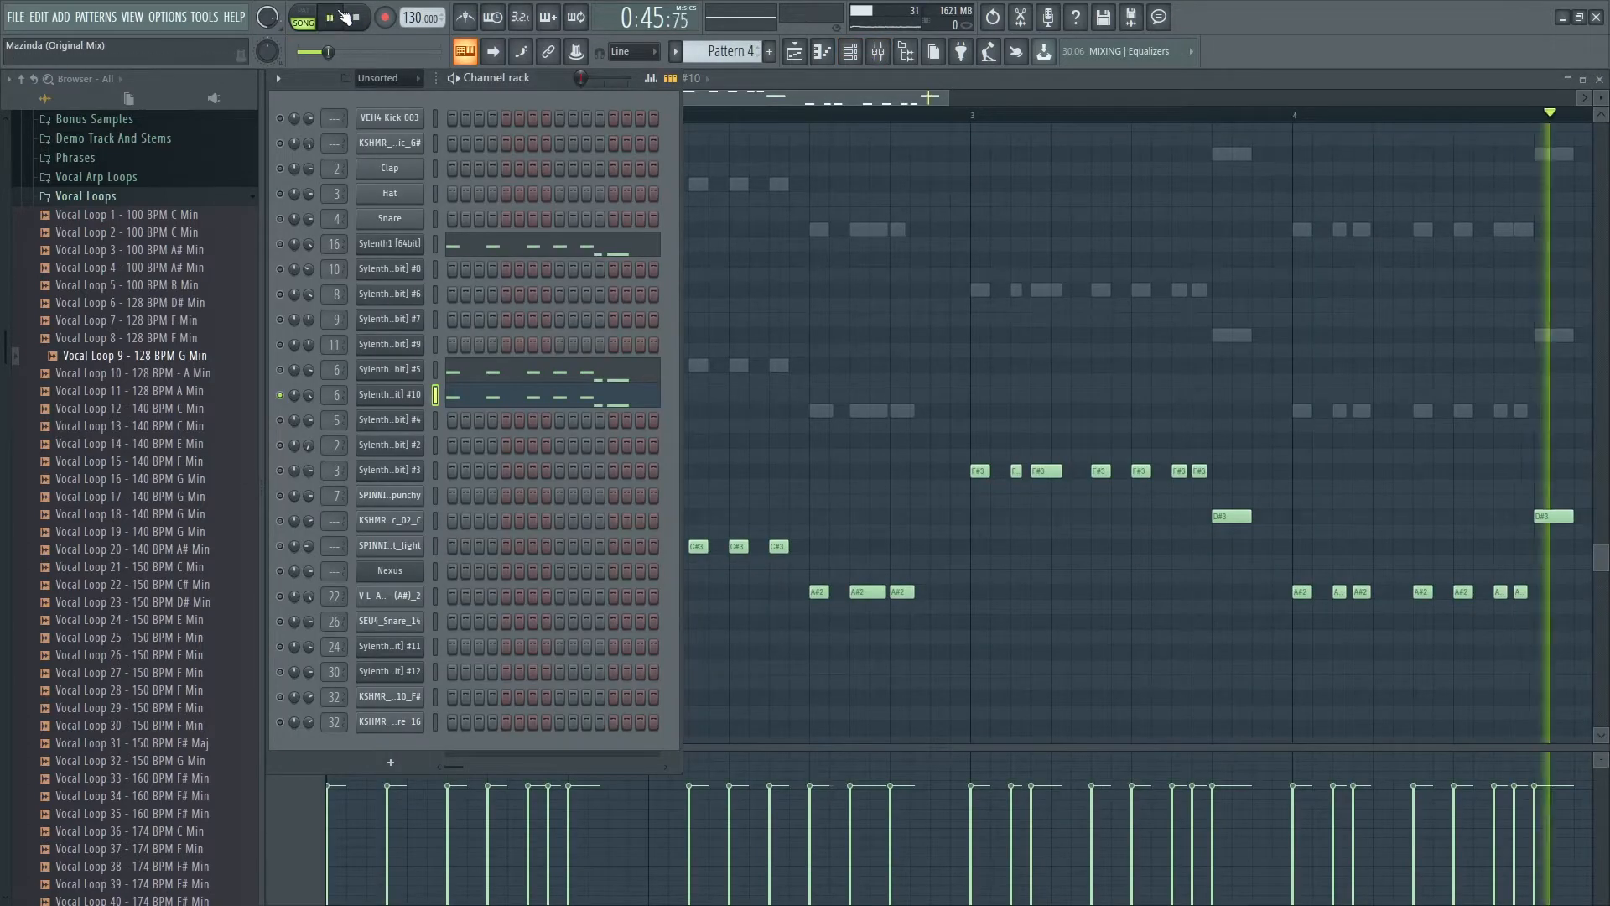
click(345, 16)
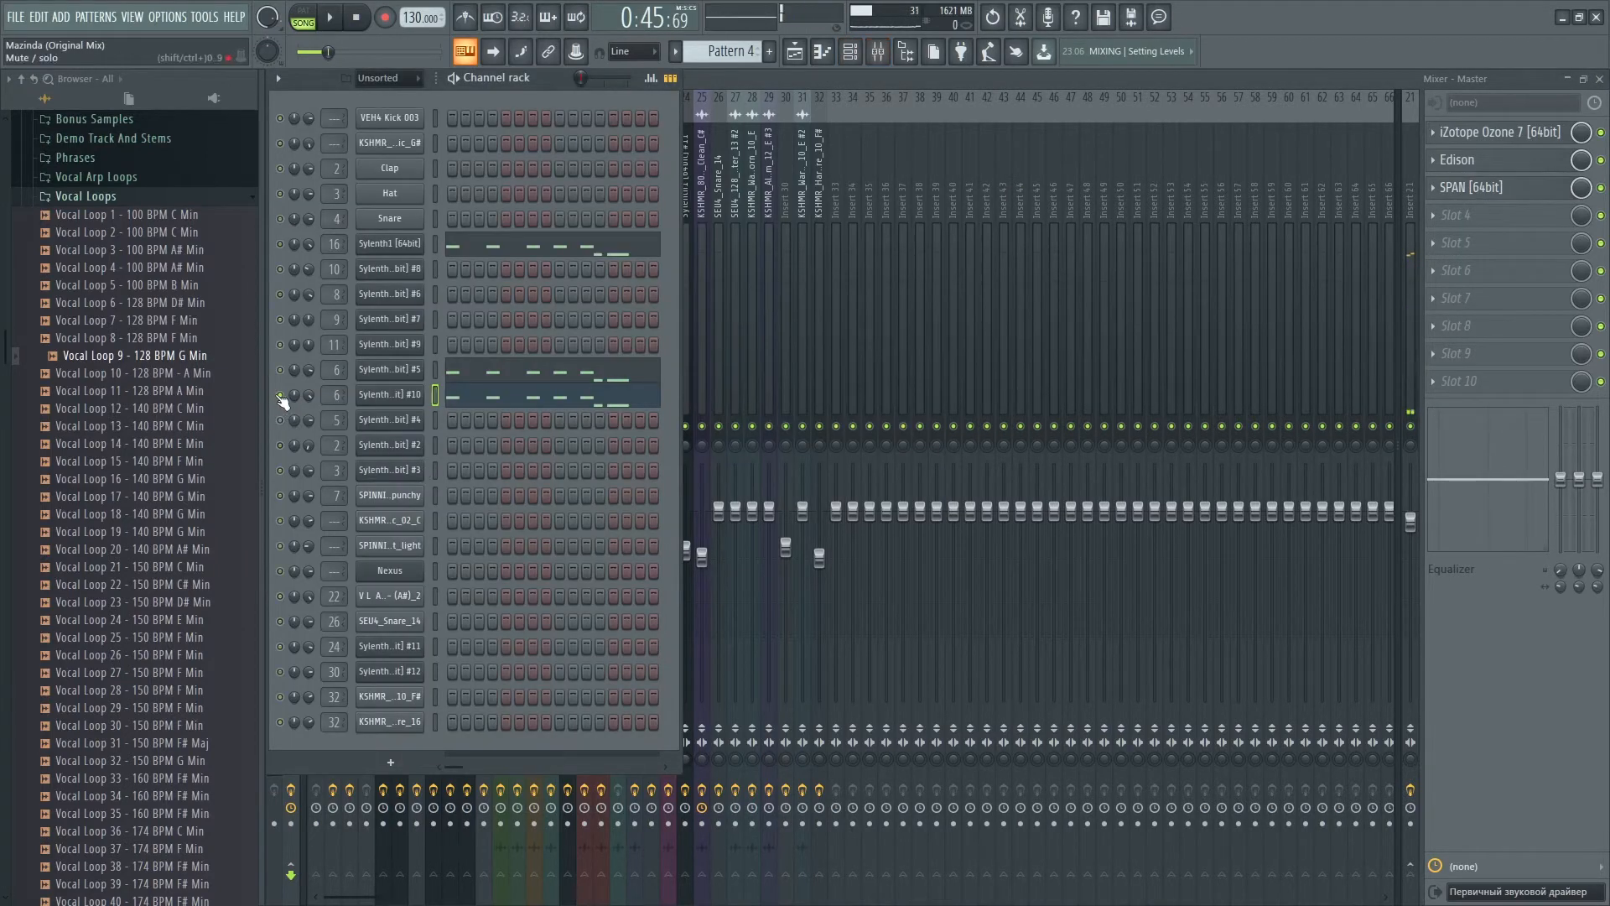
click(335, 18)
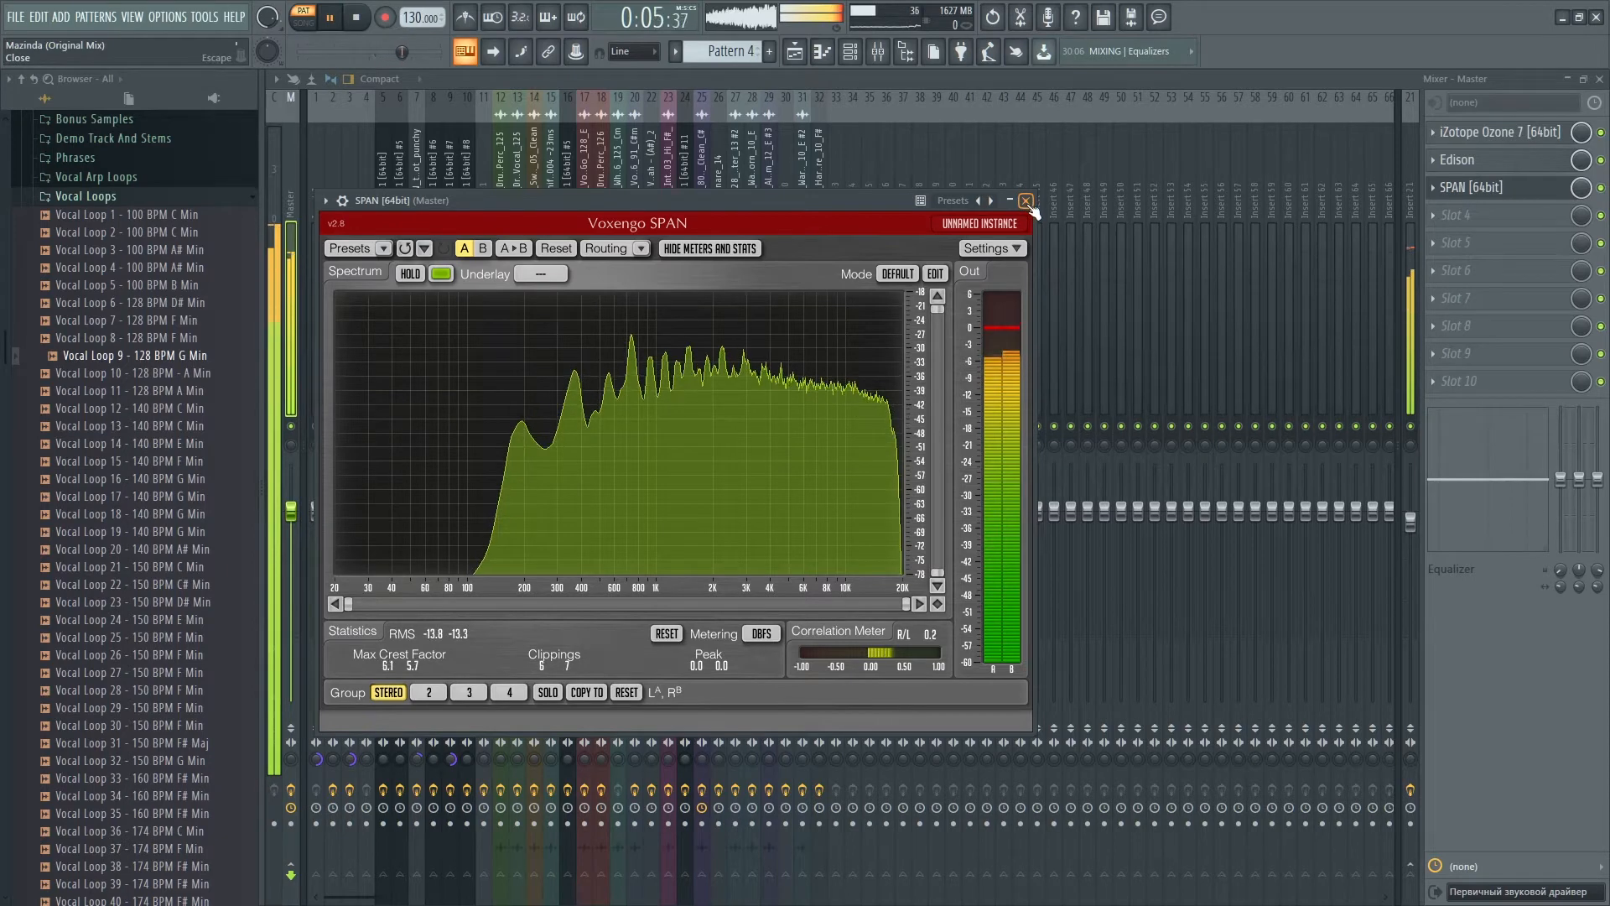
click(1025, 201)
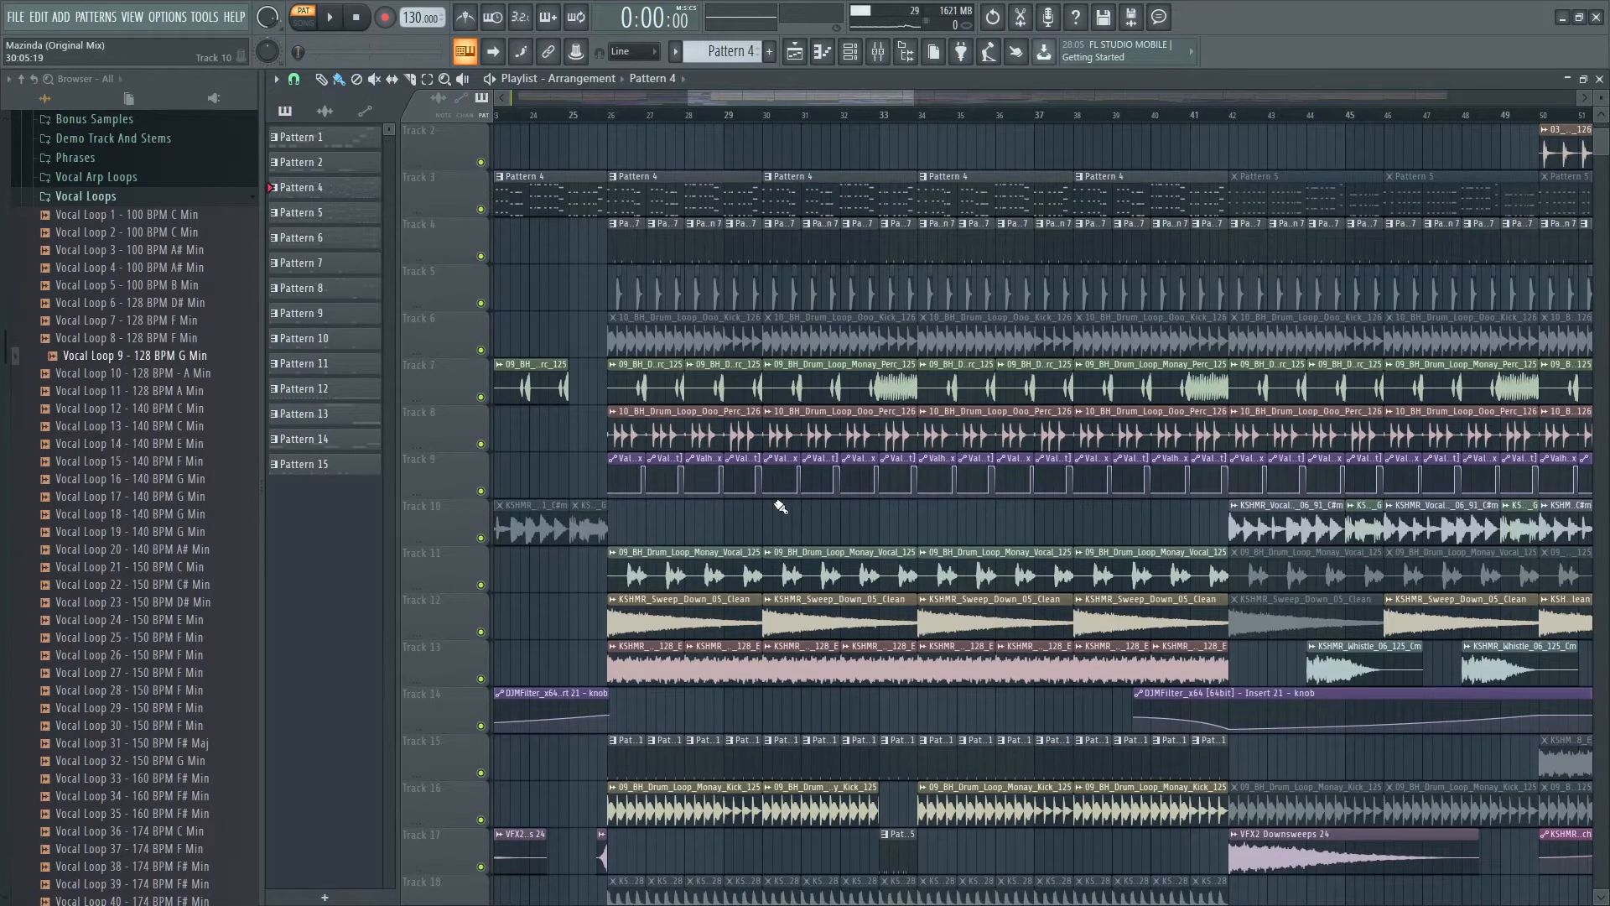
scroll(down, 3)
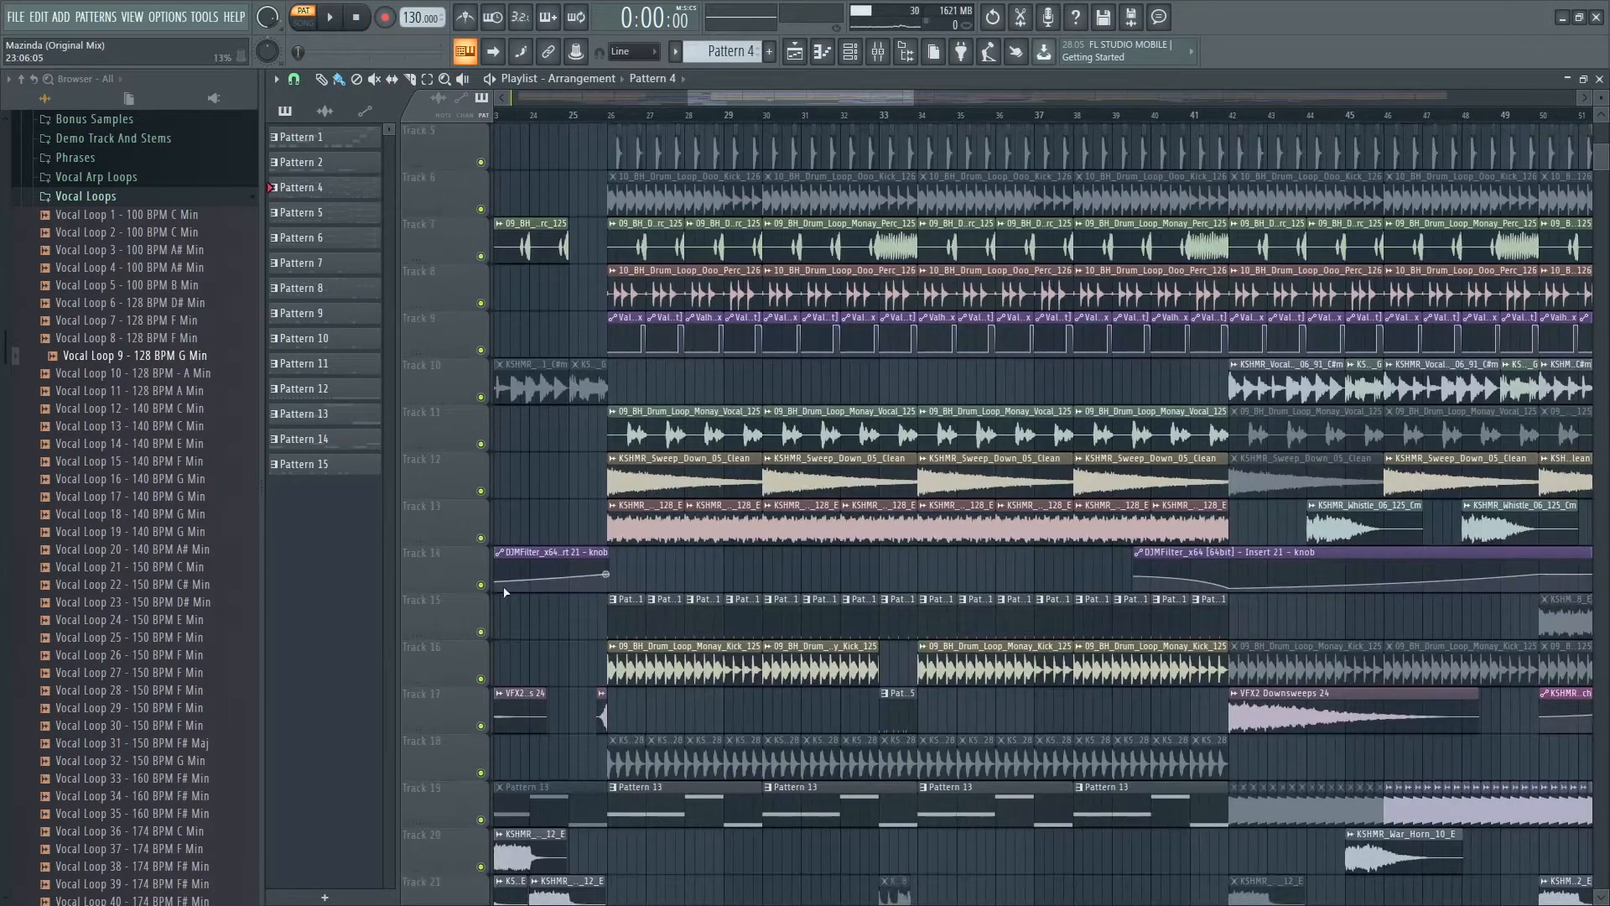
scroll(down, 3)
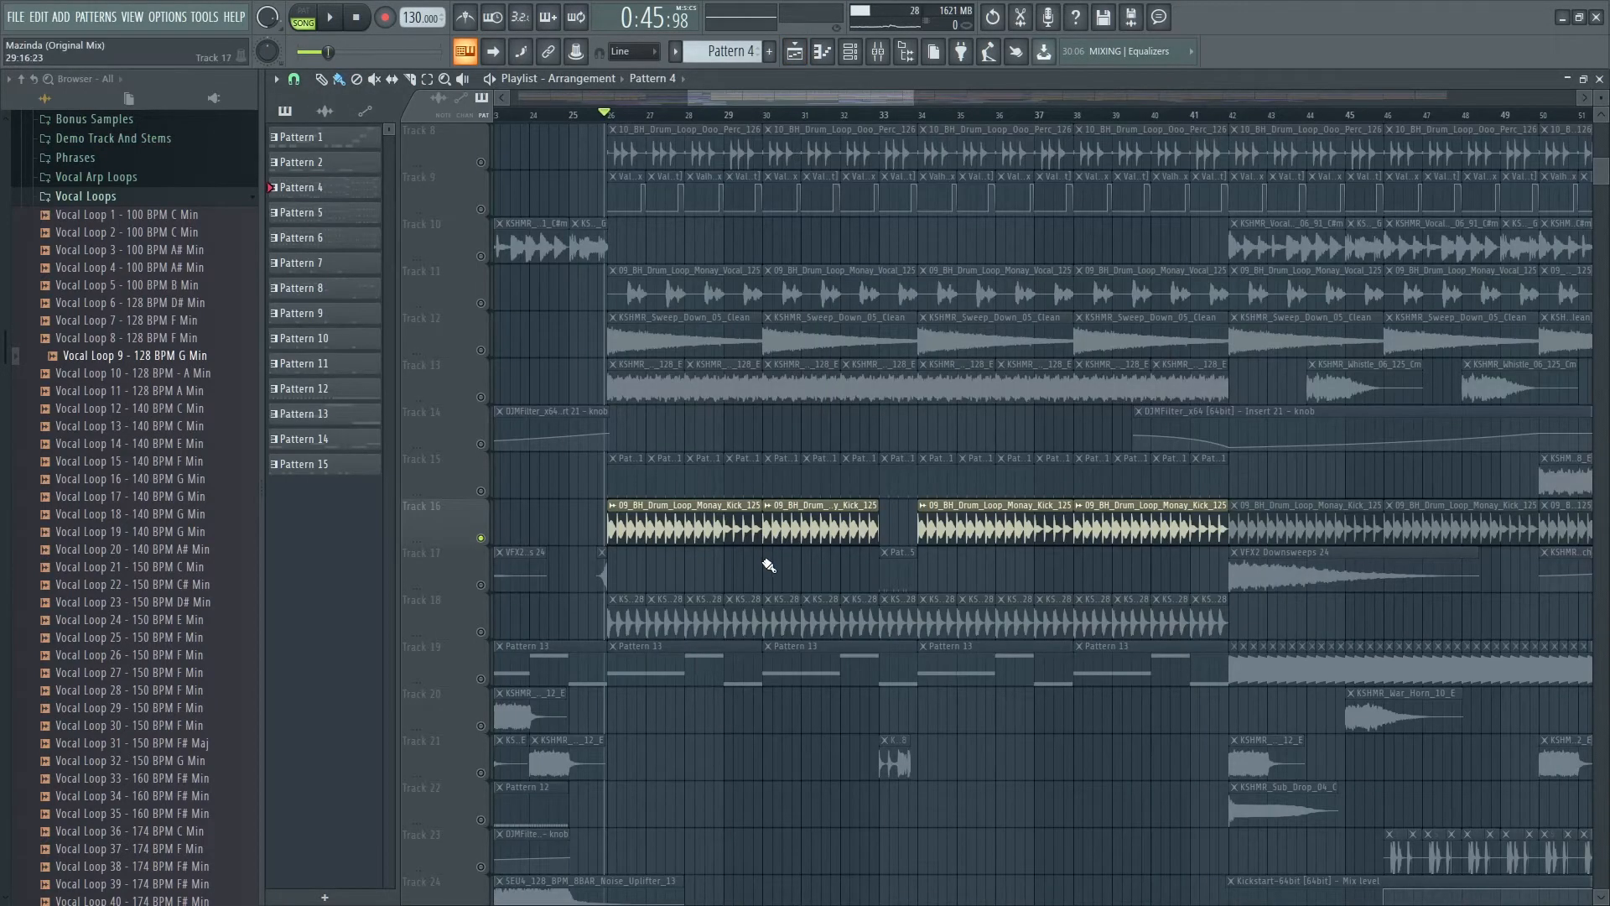
double_click(764, 520)
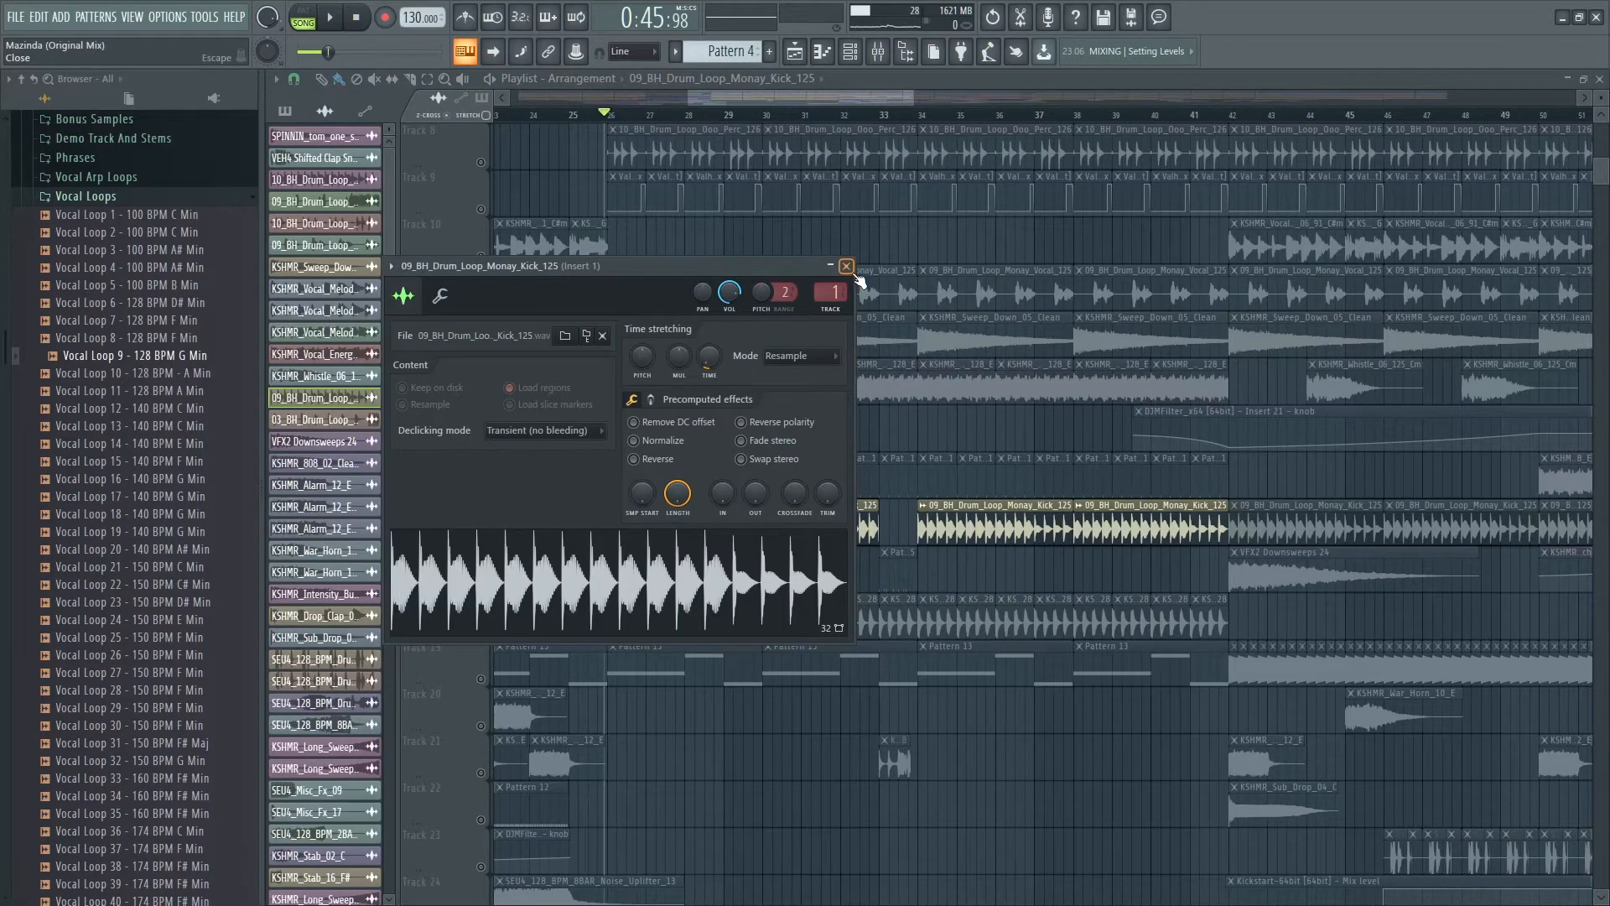
click(846, 266)
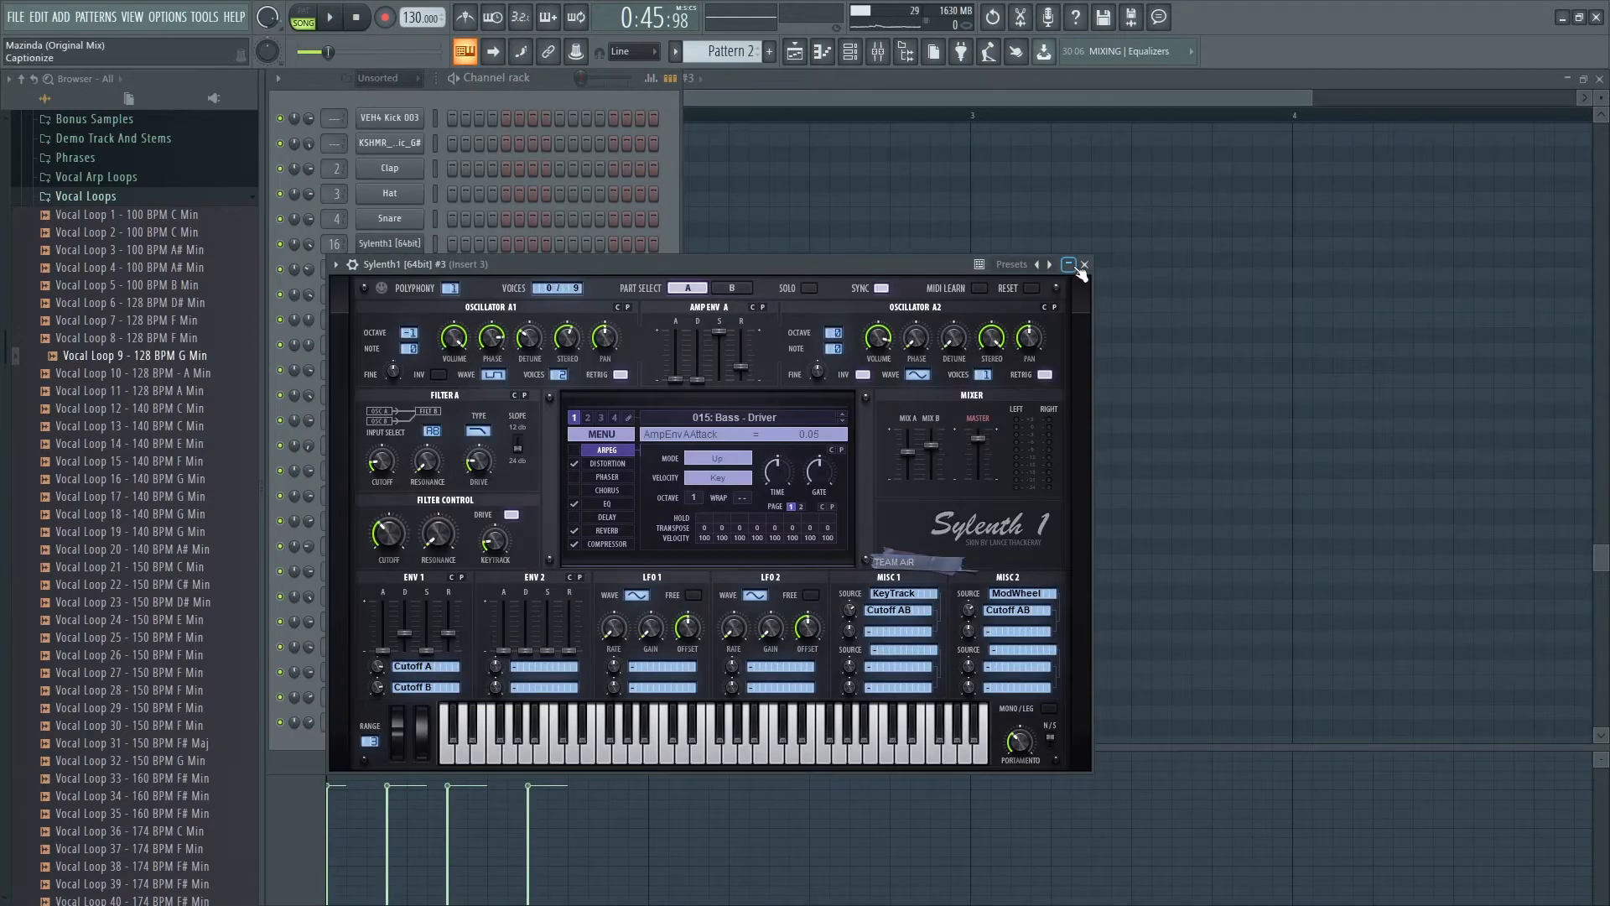
Toggle the channel rack open, then bring the playlist arrangement back to the front.
click(1084, 264)
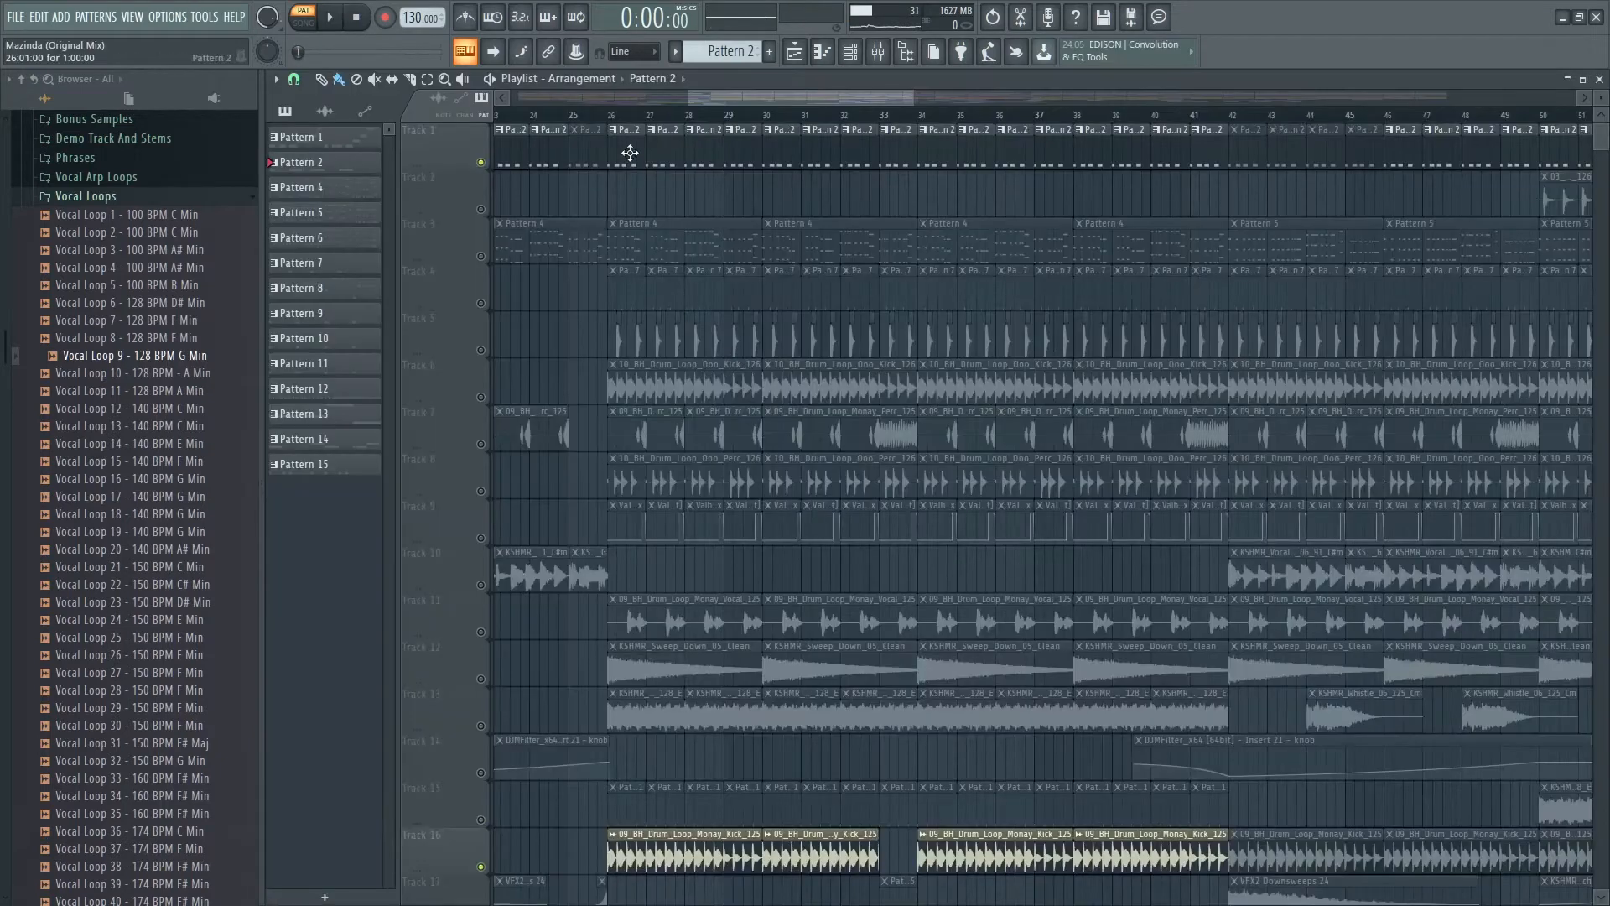
click(845, 52)
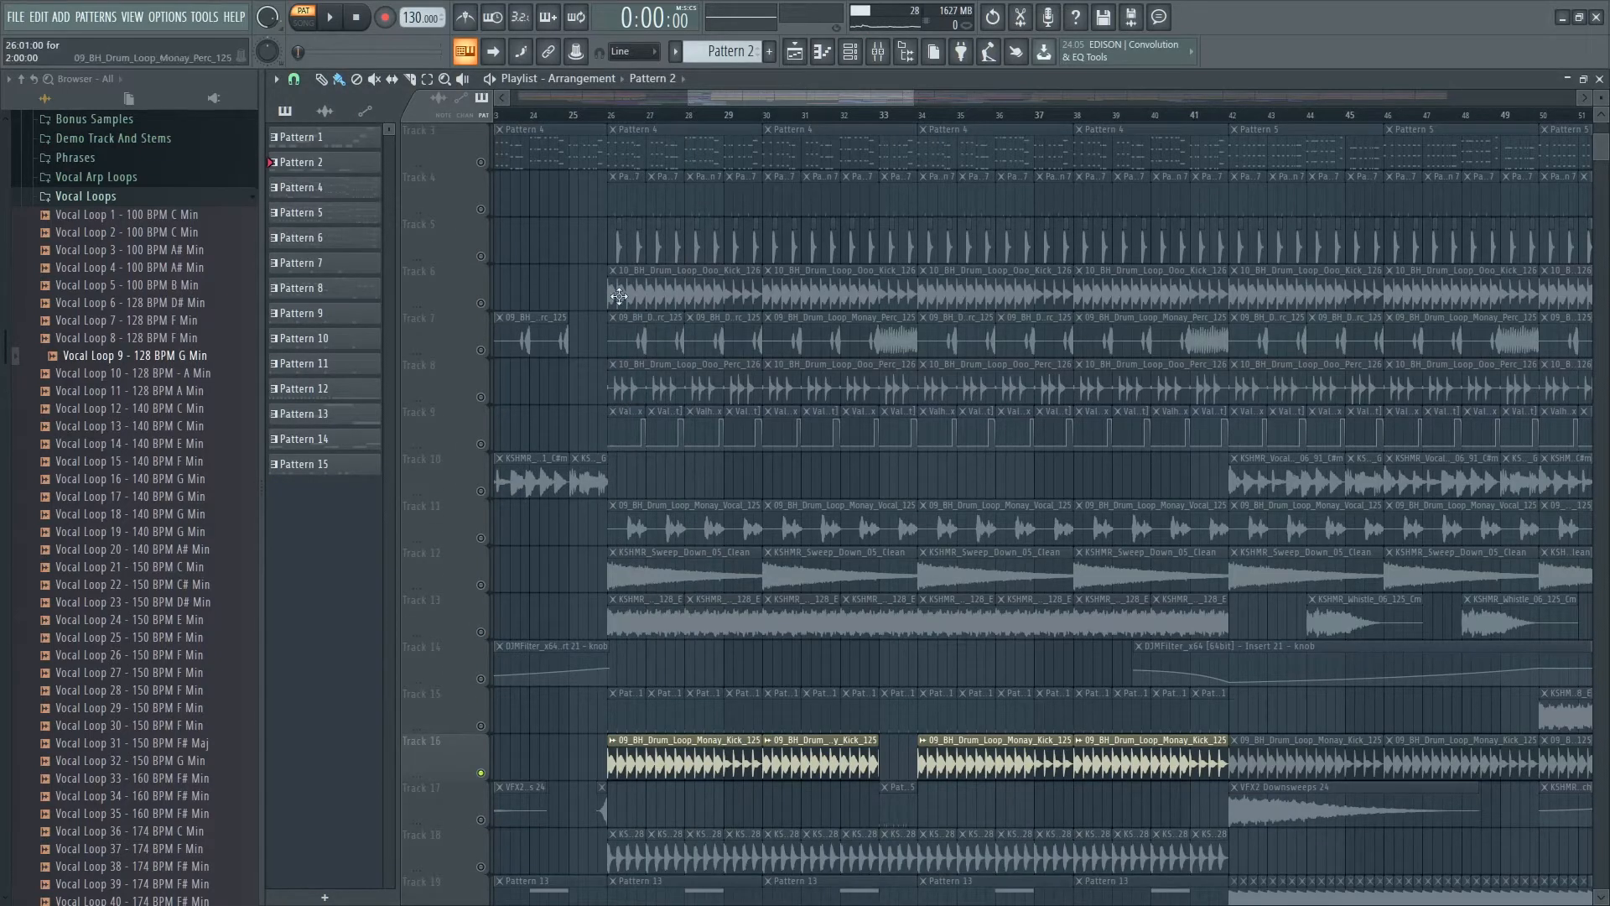
click(846, 52)
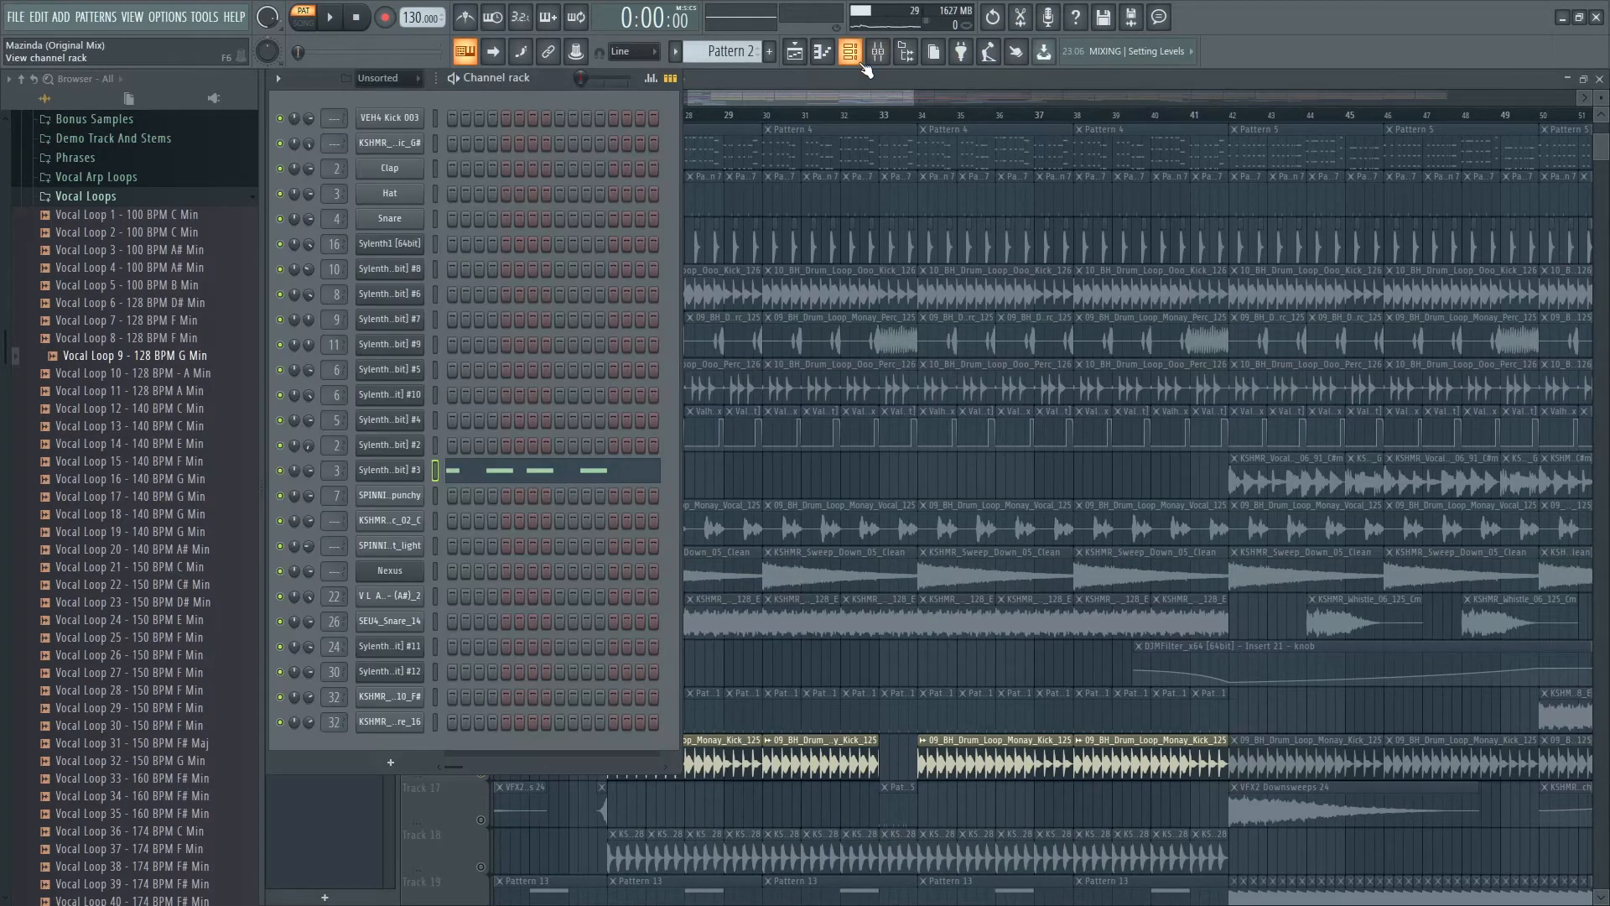
click(849, 52)
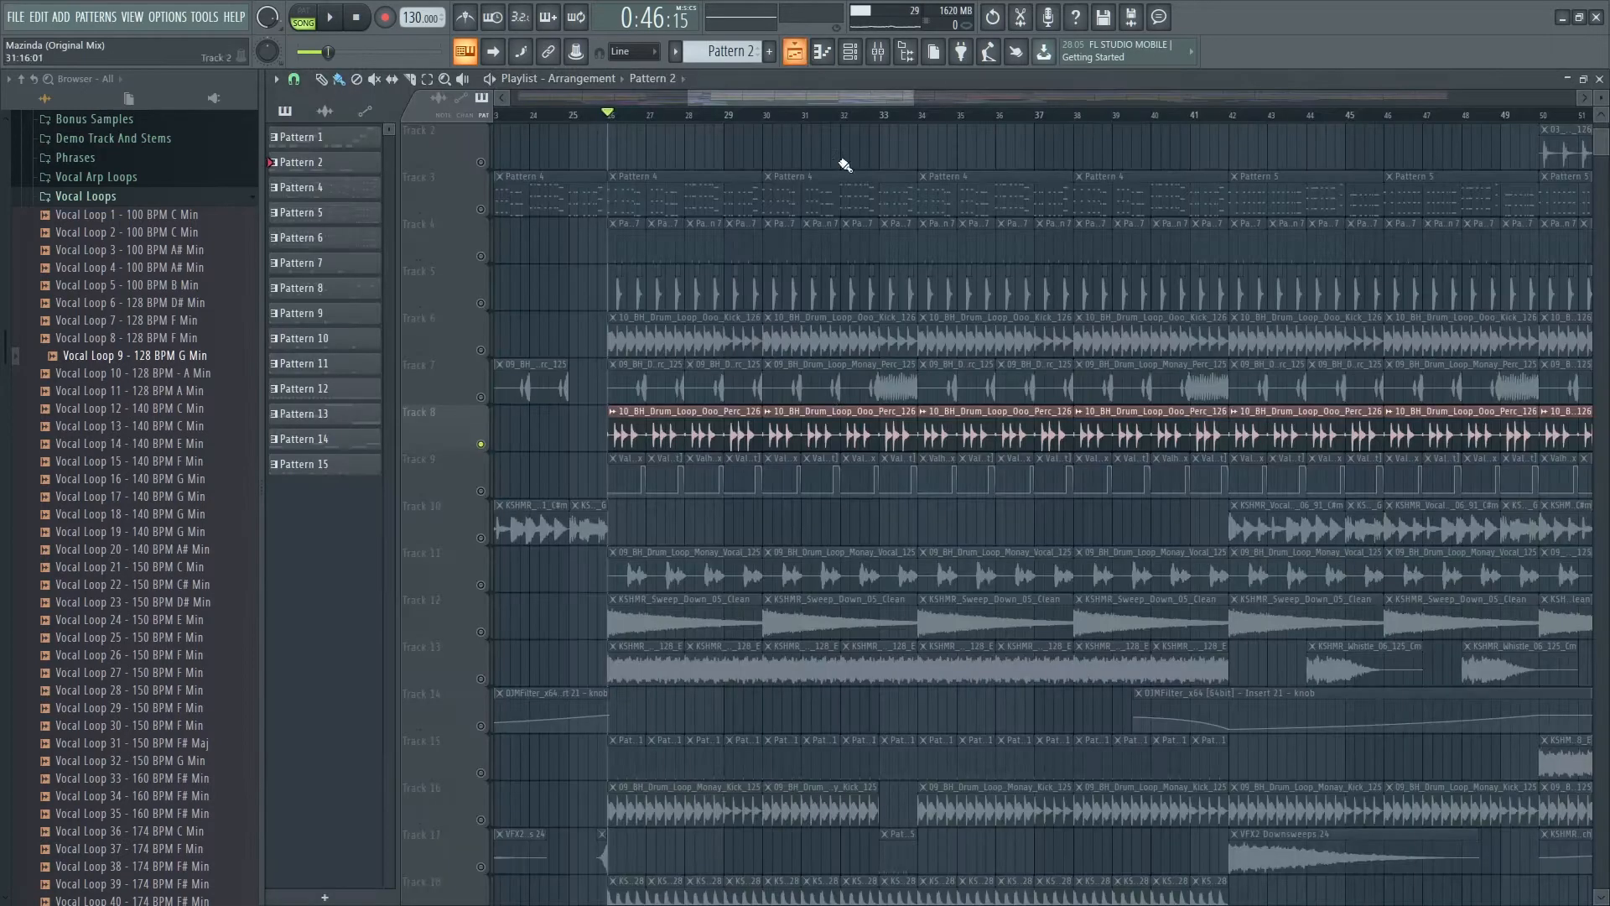
Select the Ooo Perc drum loop clips and view their insert's parametric EQ 2.
click(331, 19)
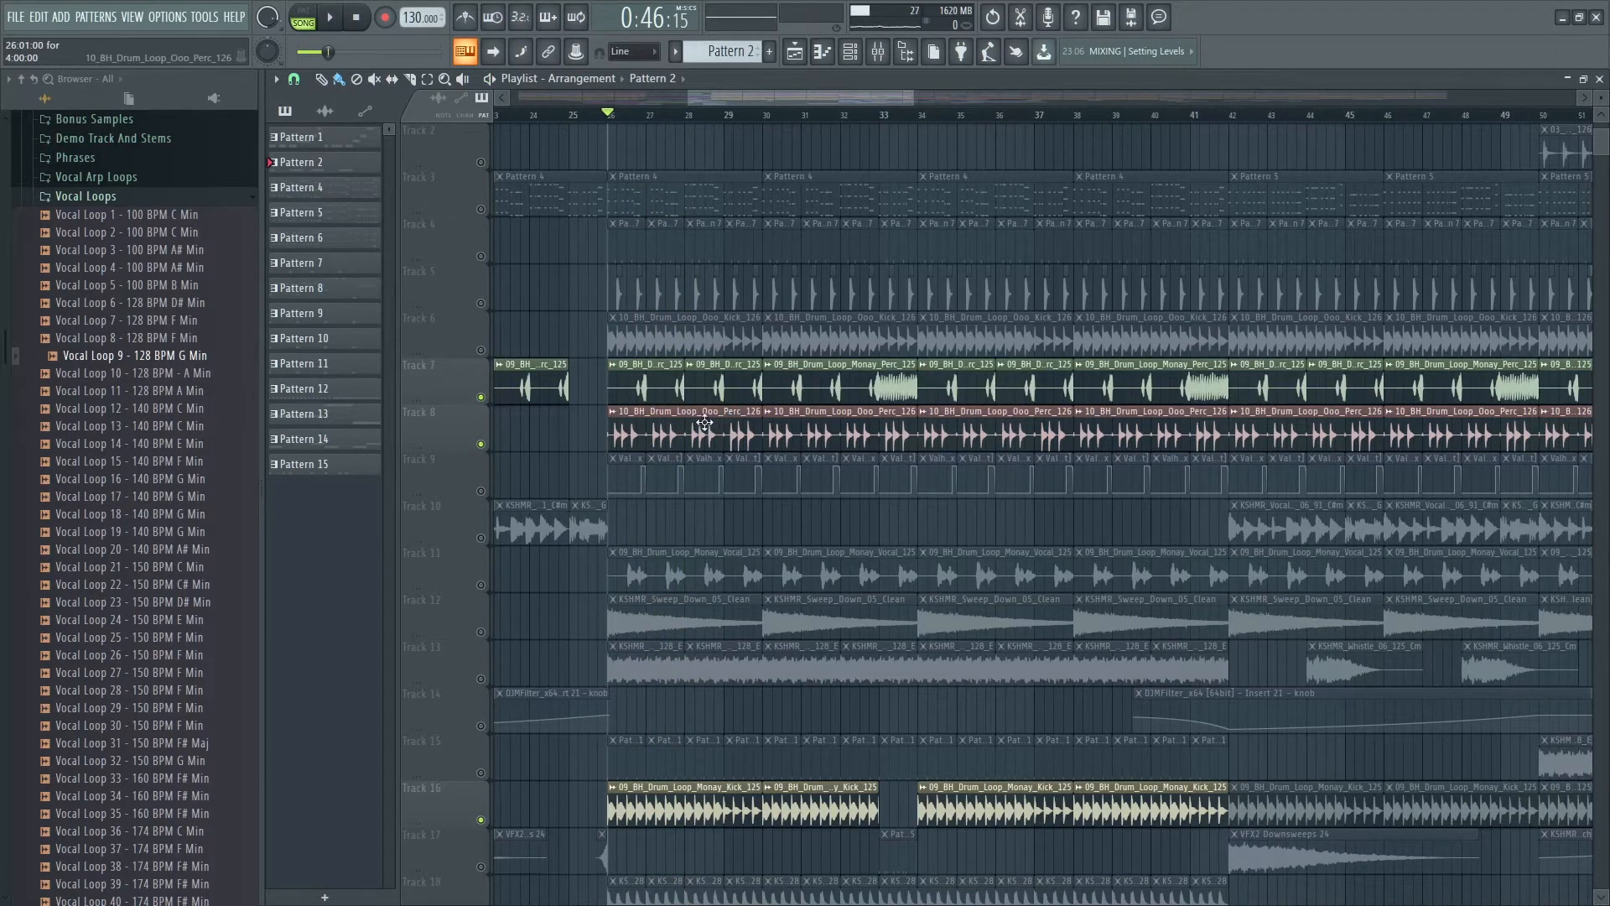
mouse_move(671, 416)
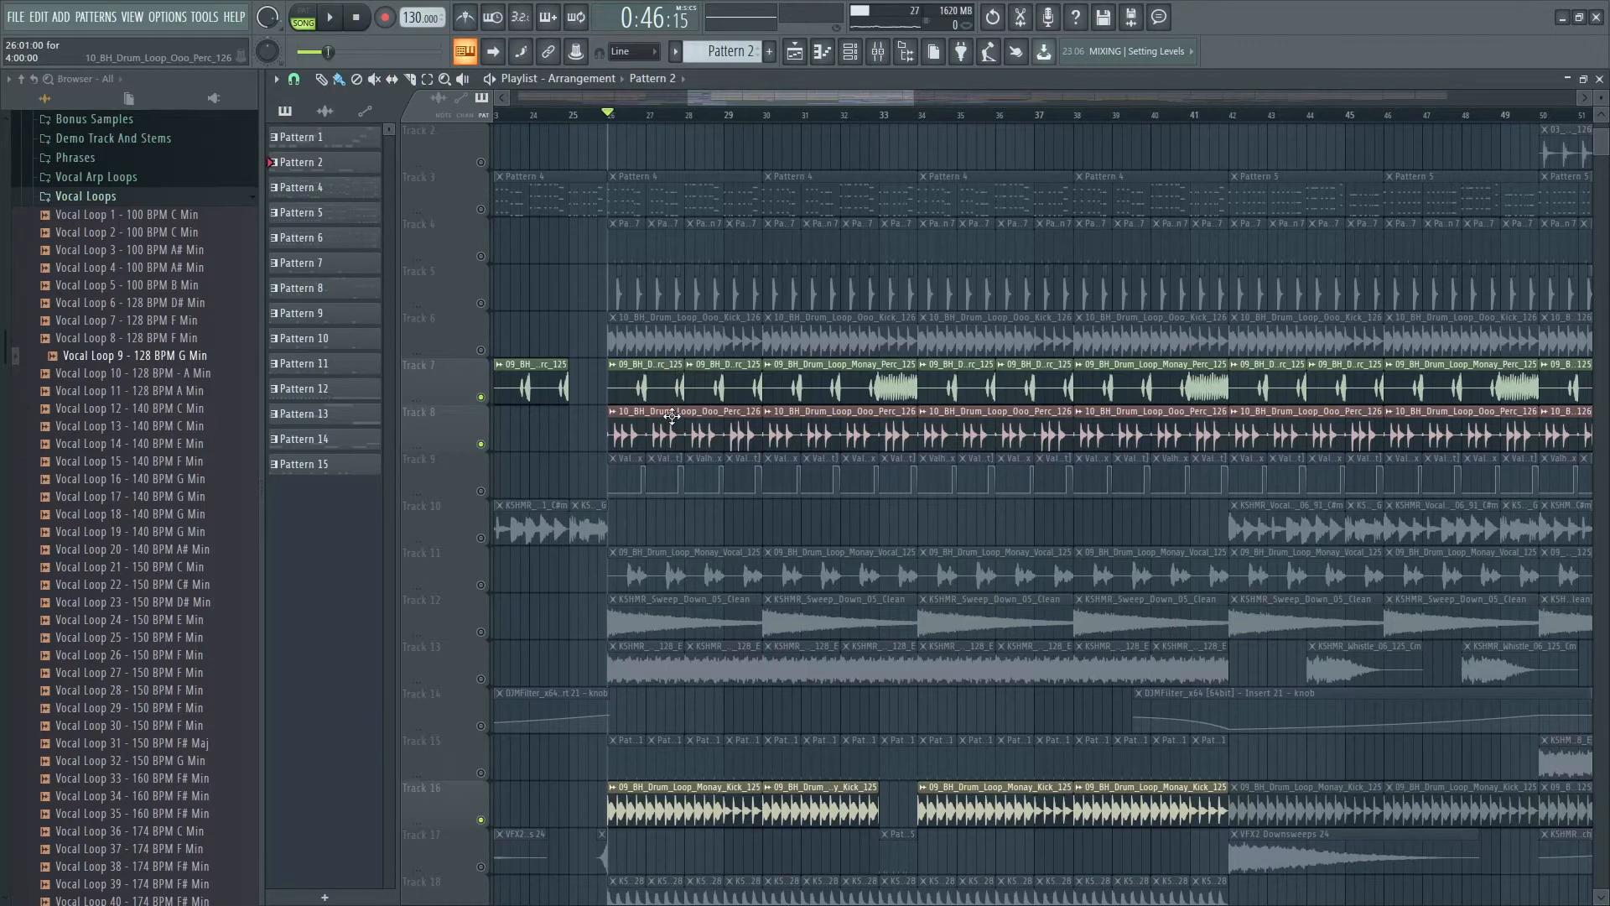
mouse_move(684, 434)
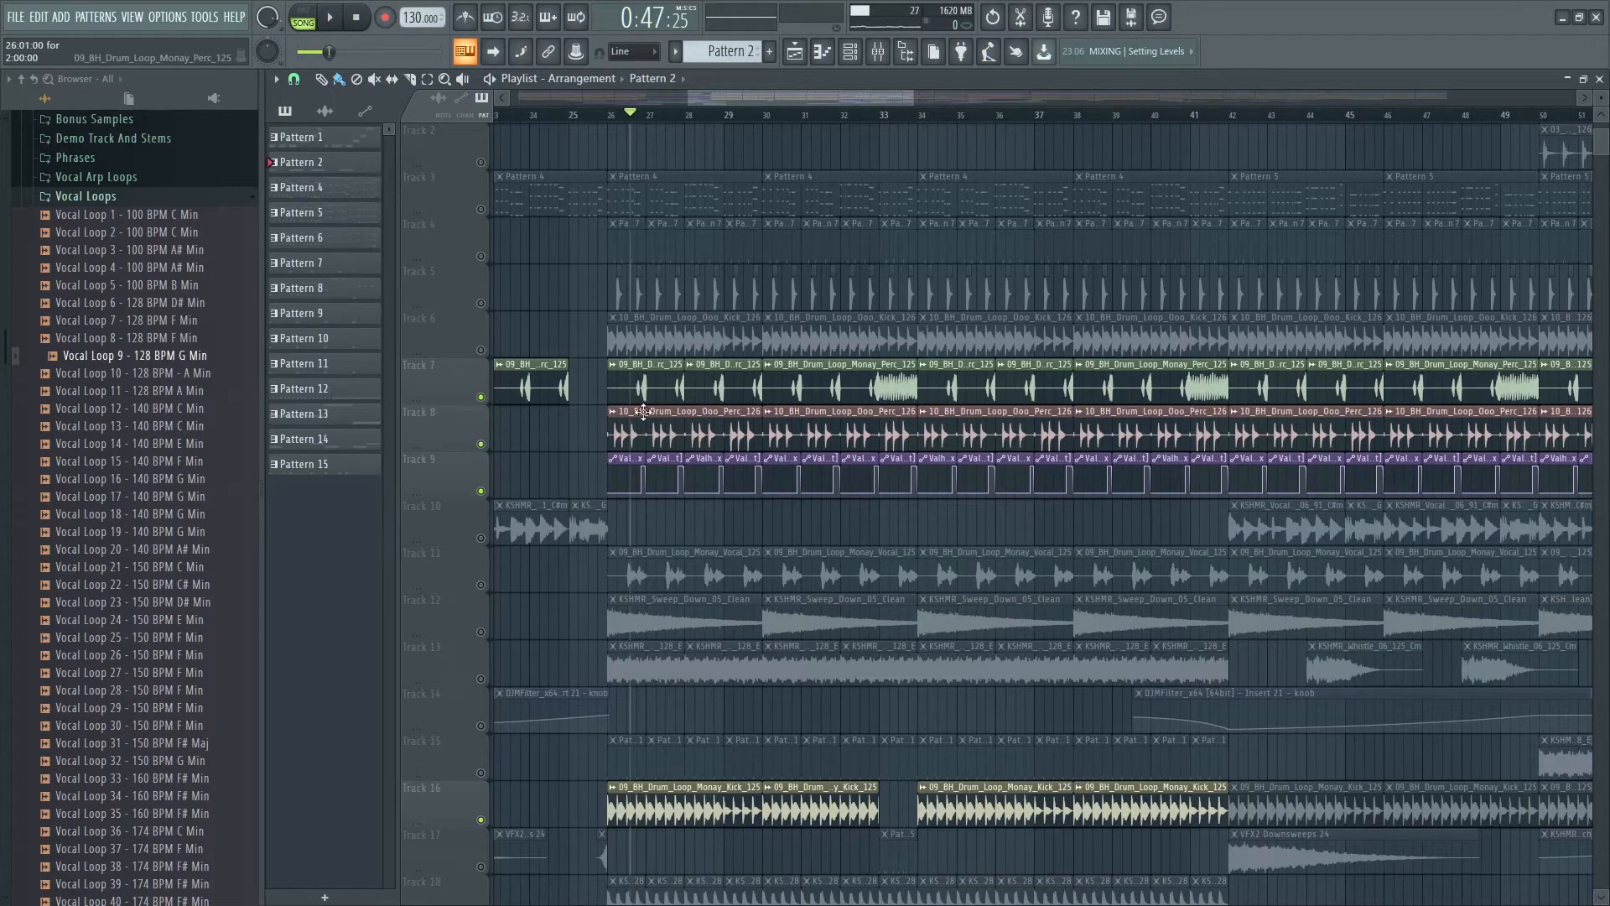
mouse_move(669, 380)
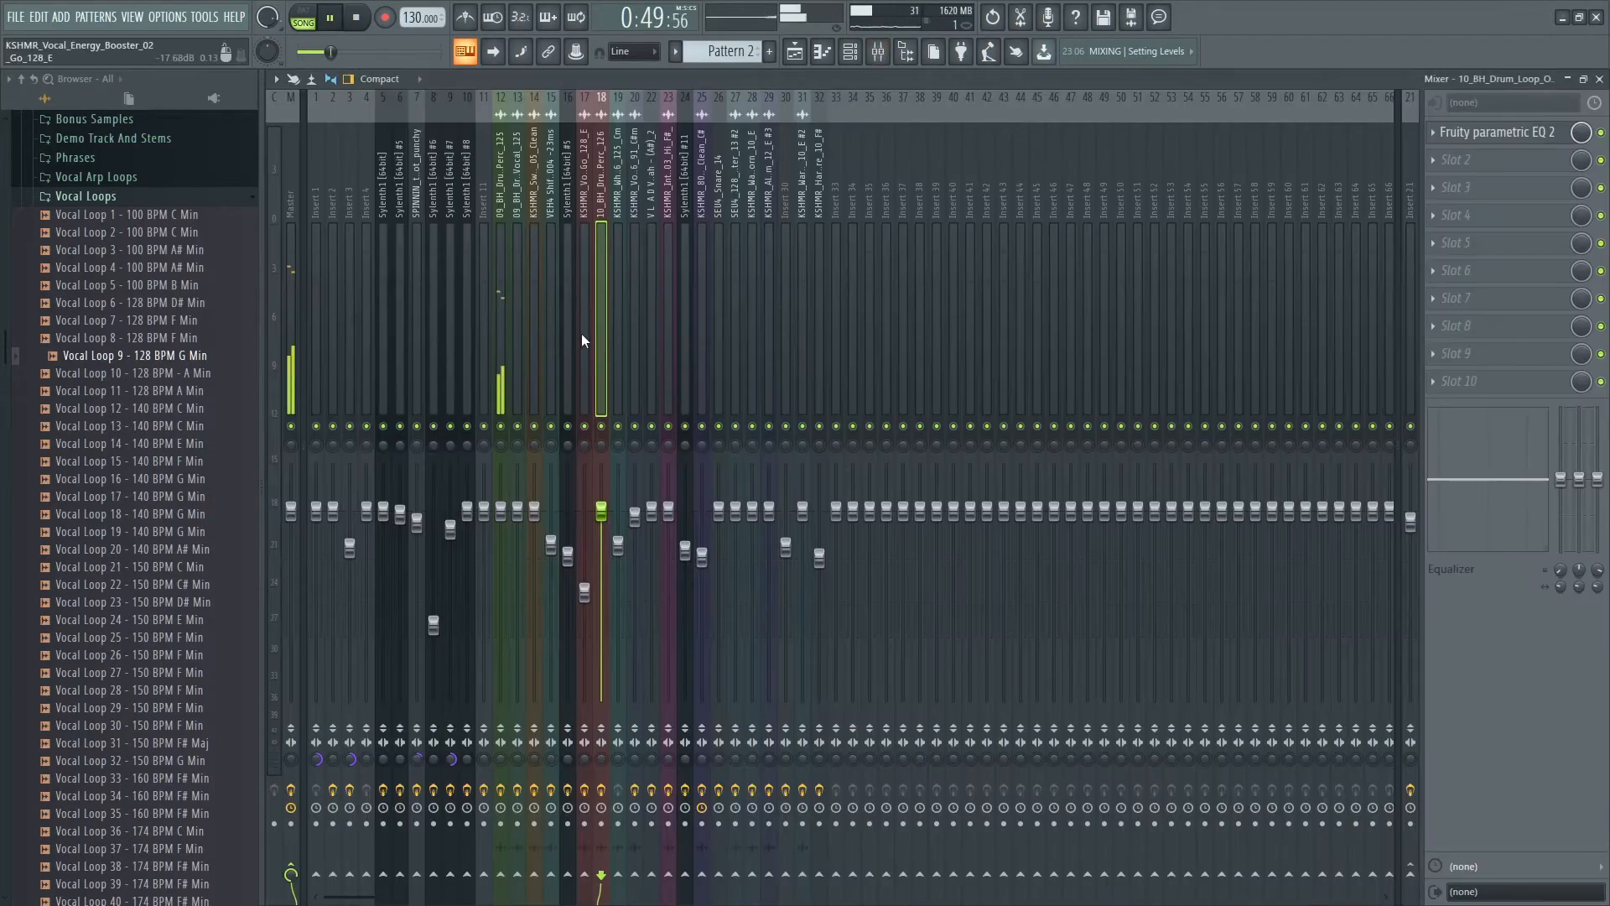
Select the Pattern 7 clips and open the SPINNIN punchy tom sample settings.
click(794, 52)
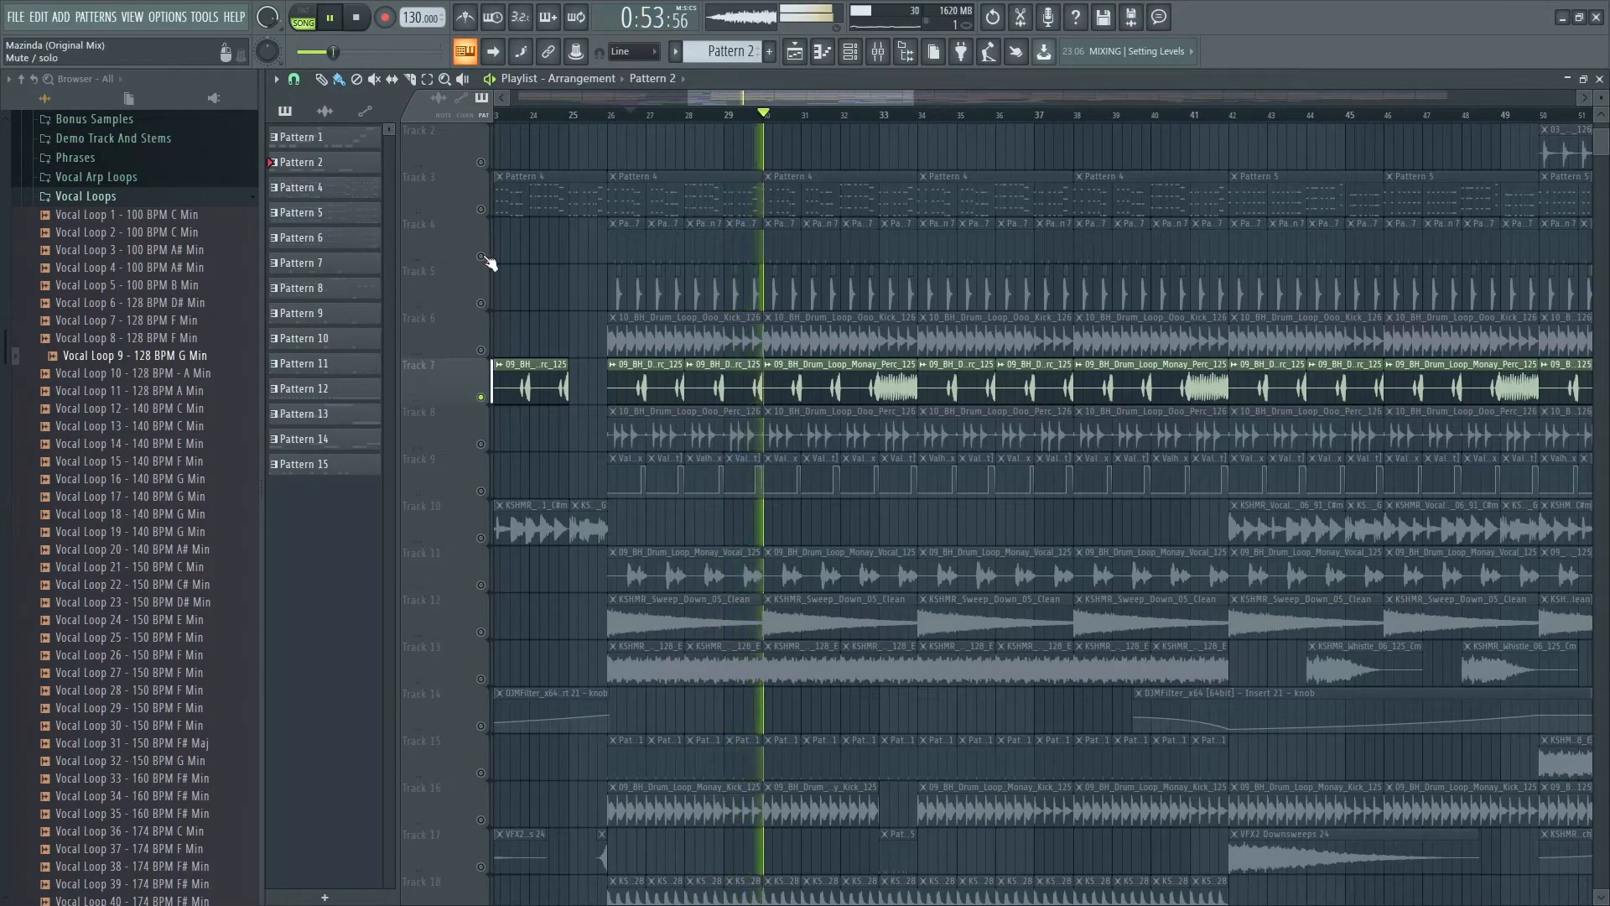
click(302, 262)
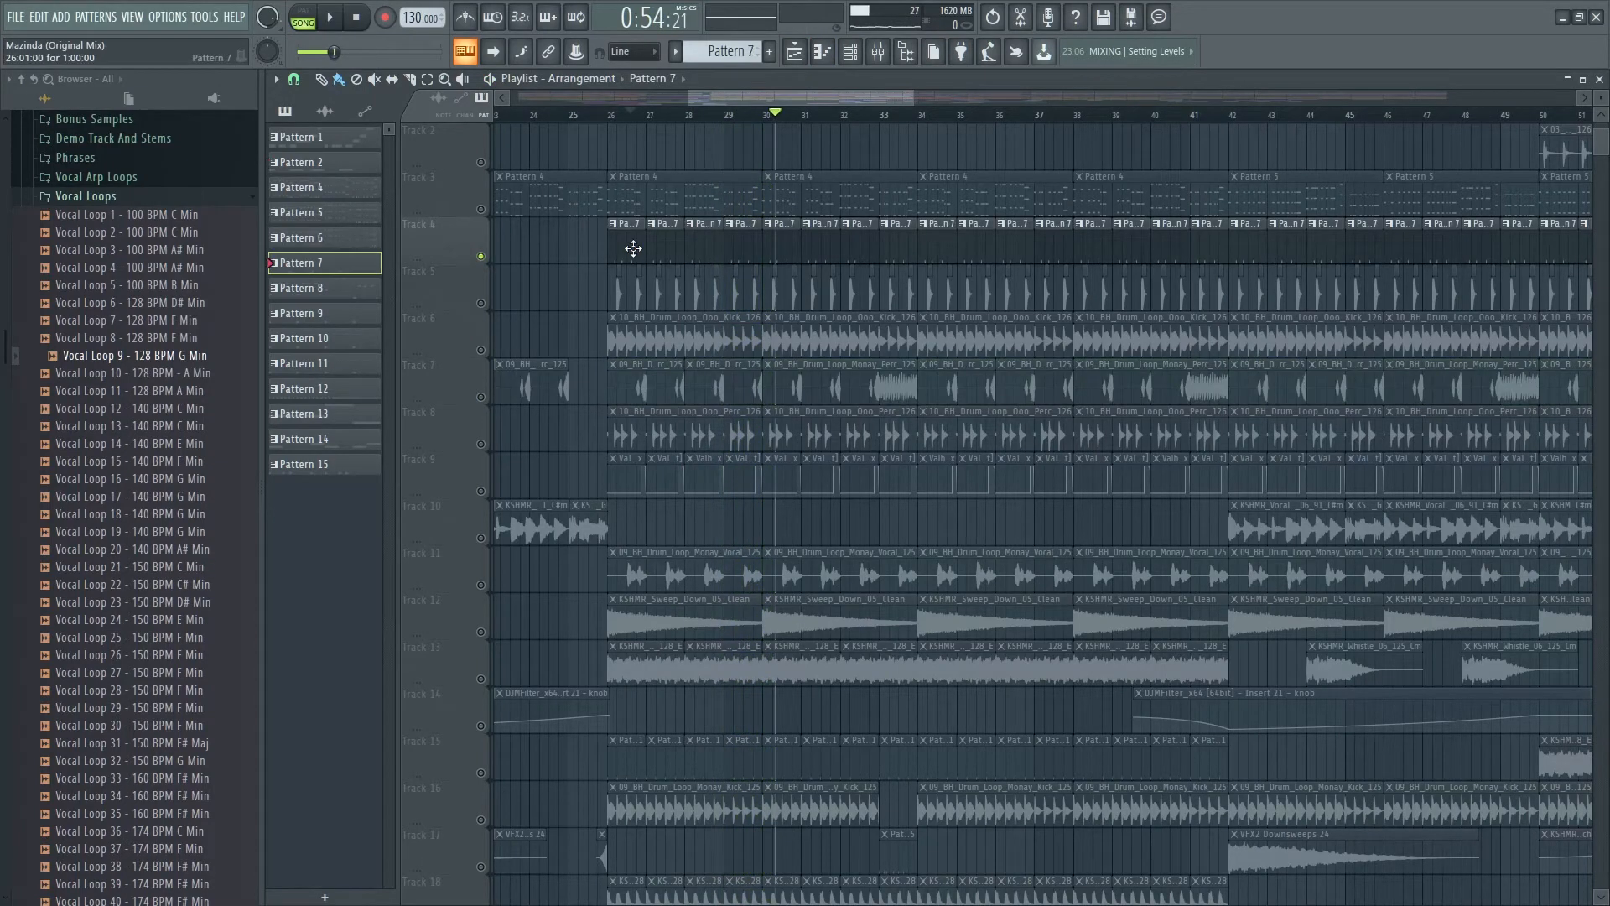
click(846, 52)
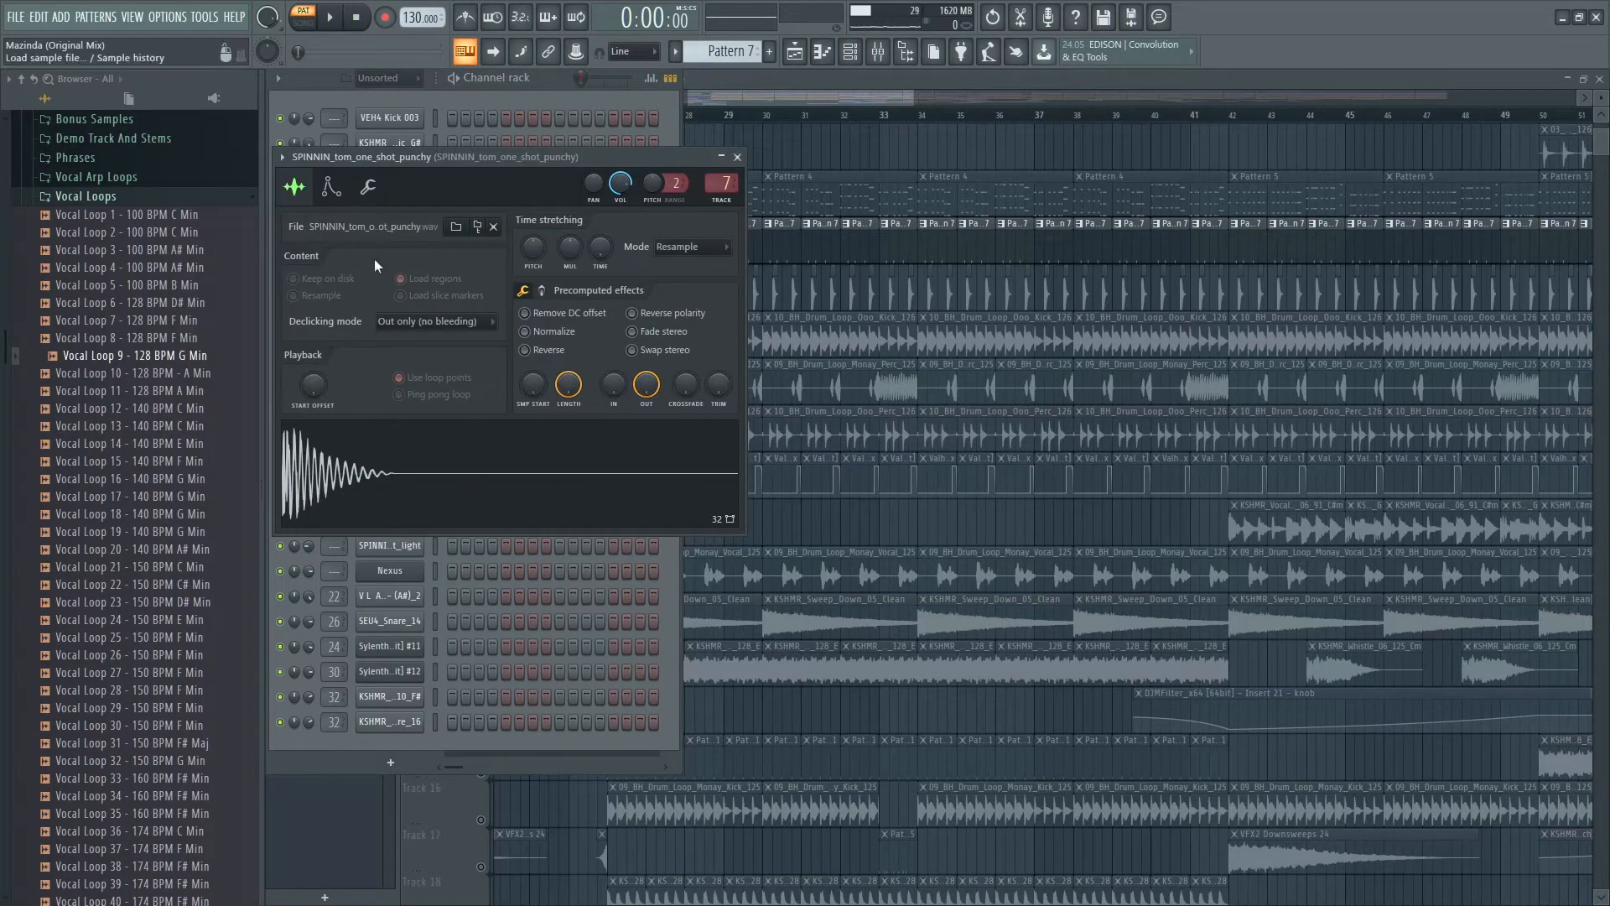
mouse_move(333, 37)
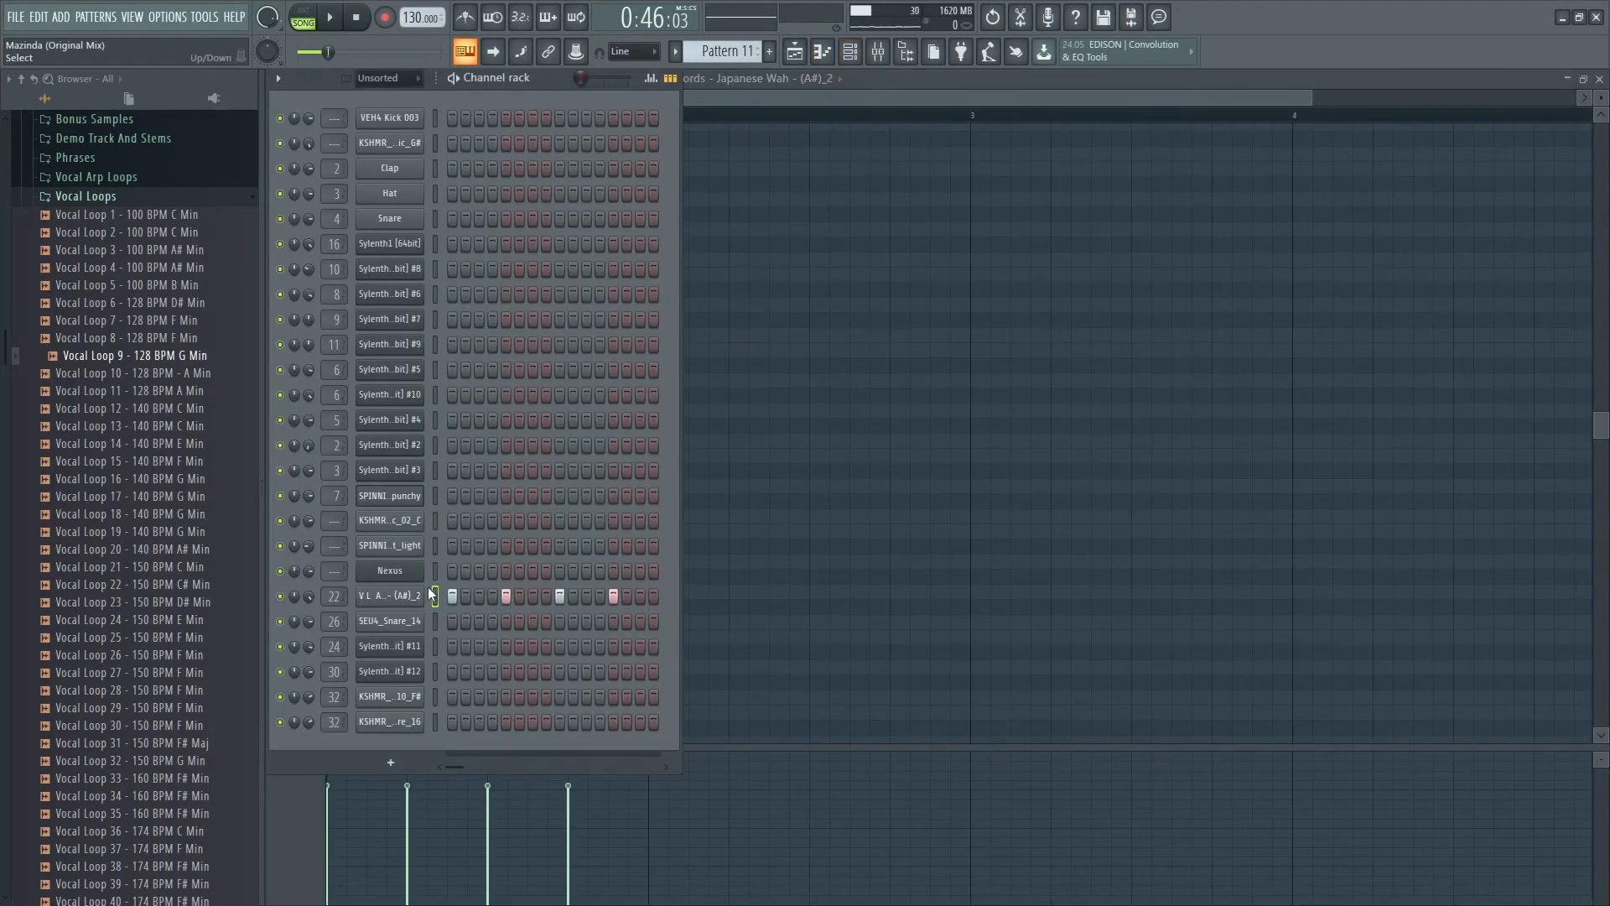
Open and close the Japanese Wah vocal sample settings.
click(389, 596)
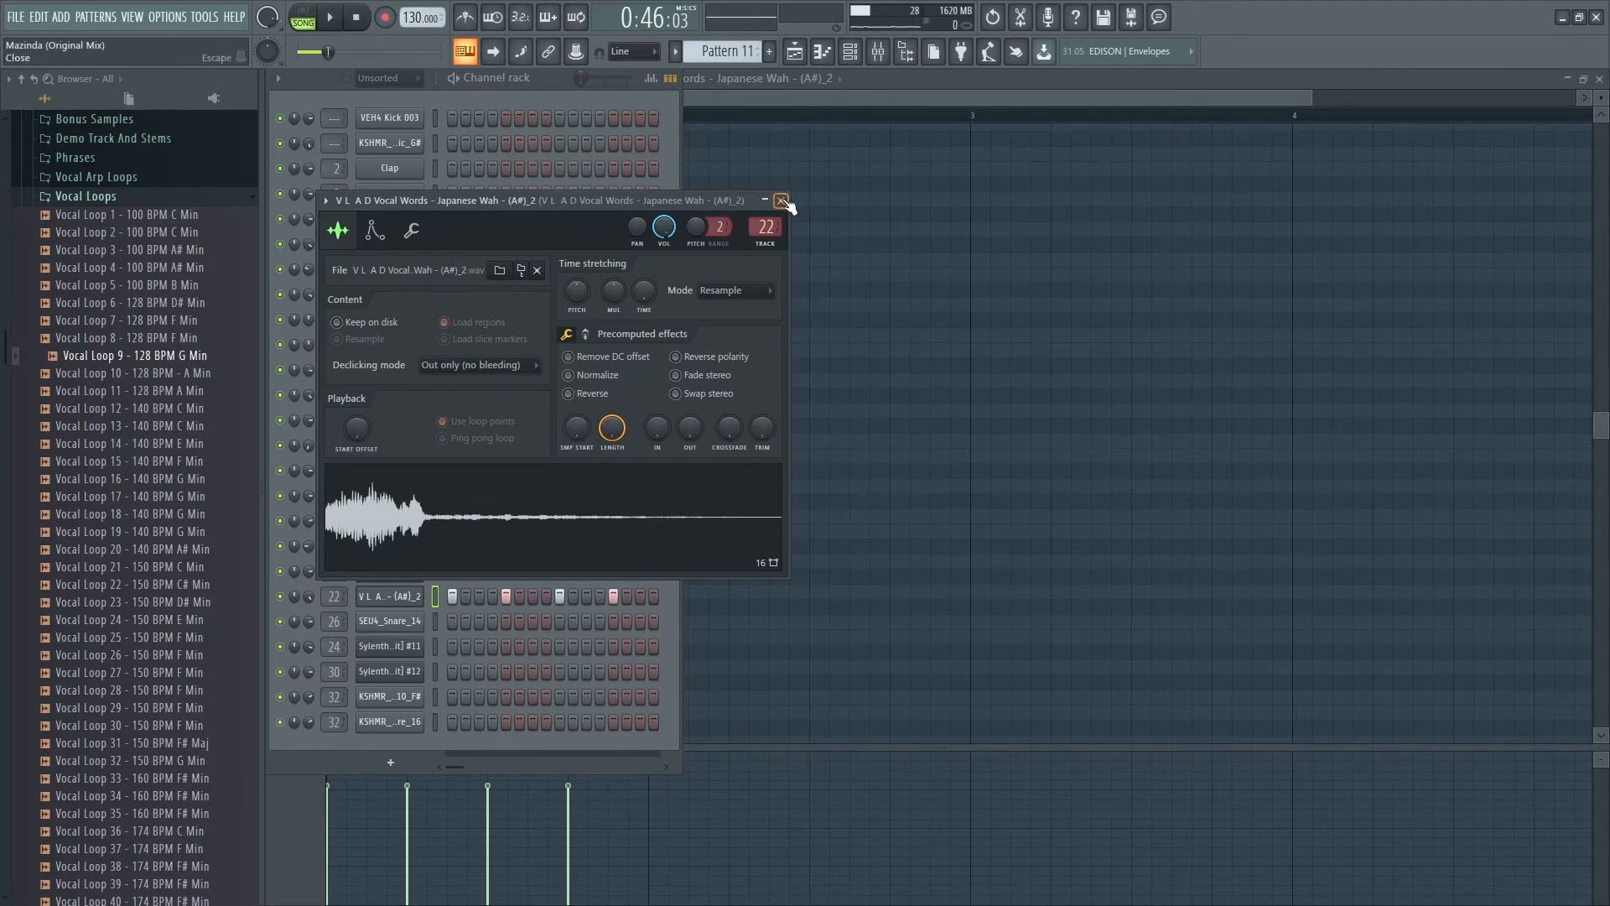
click(781, 200)
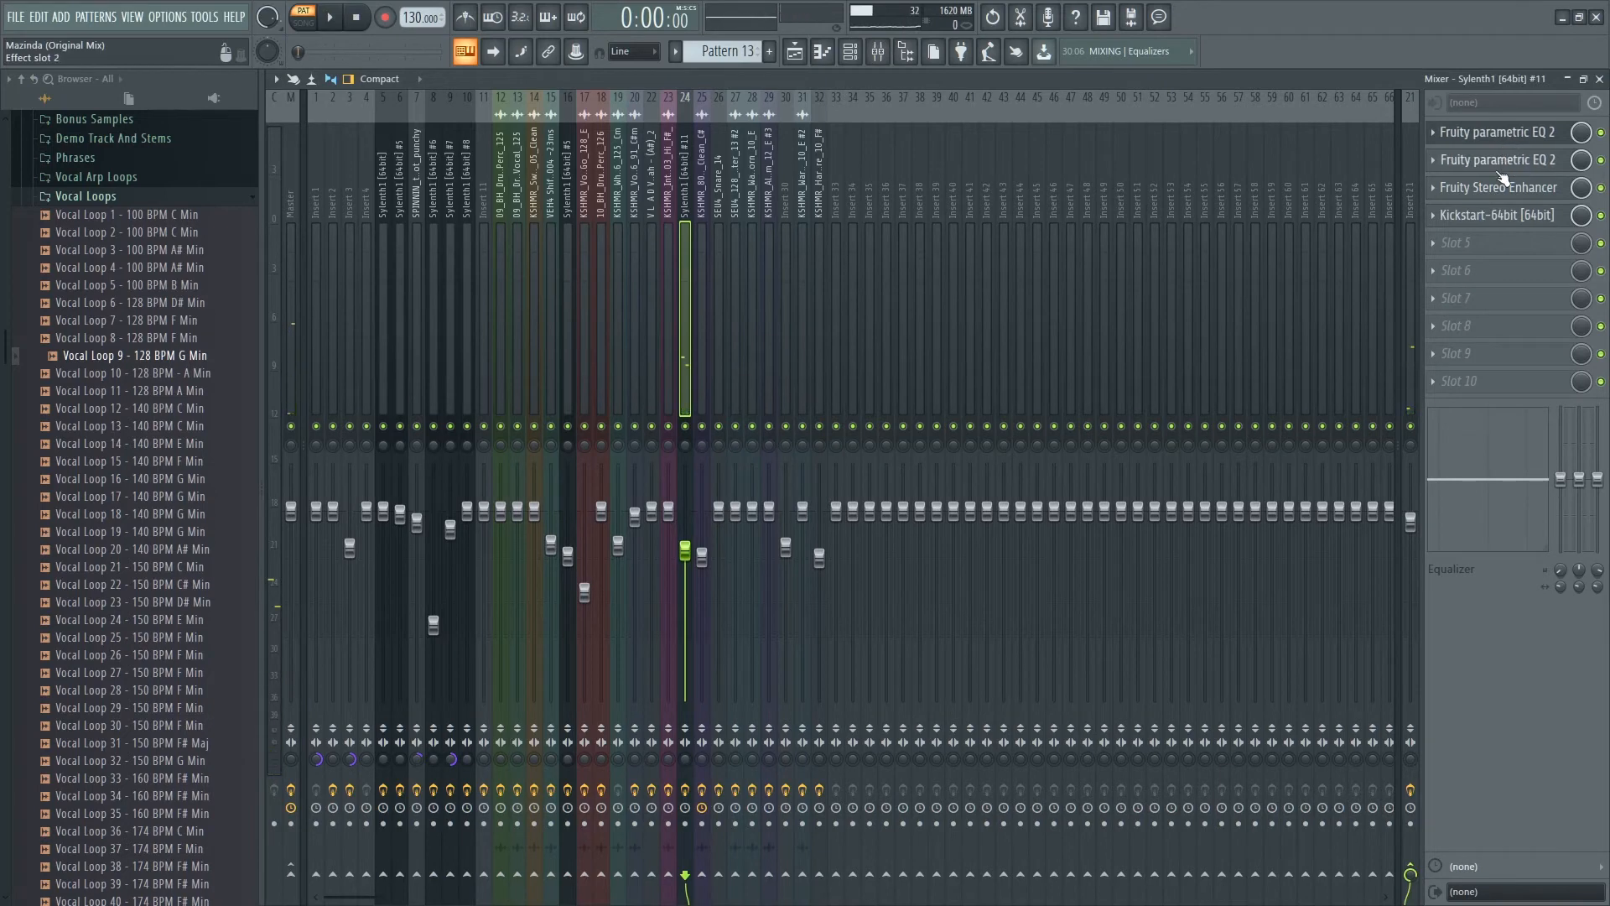
Open and close the Fruity Stereo Enhancer on the Sylenth1 #11 insert.
click(1499, 187)
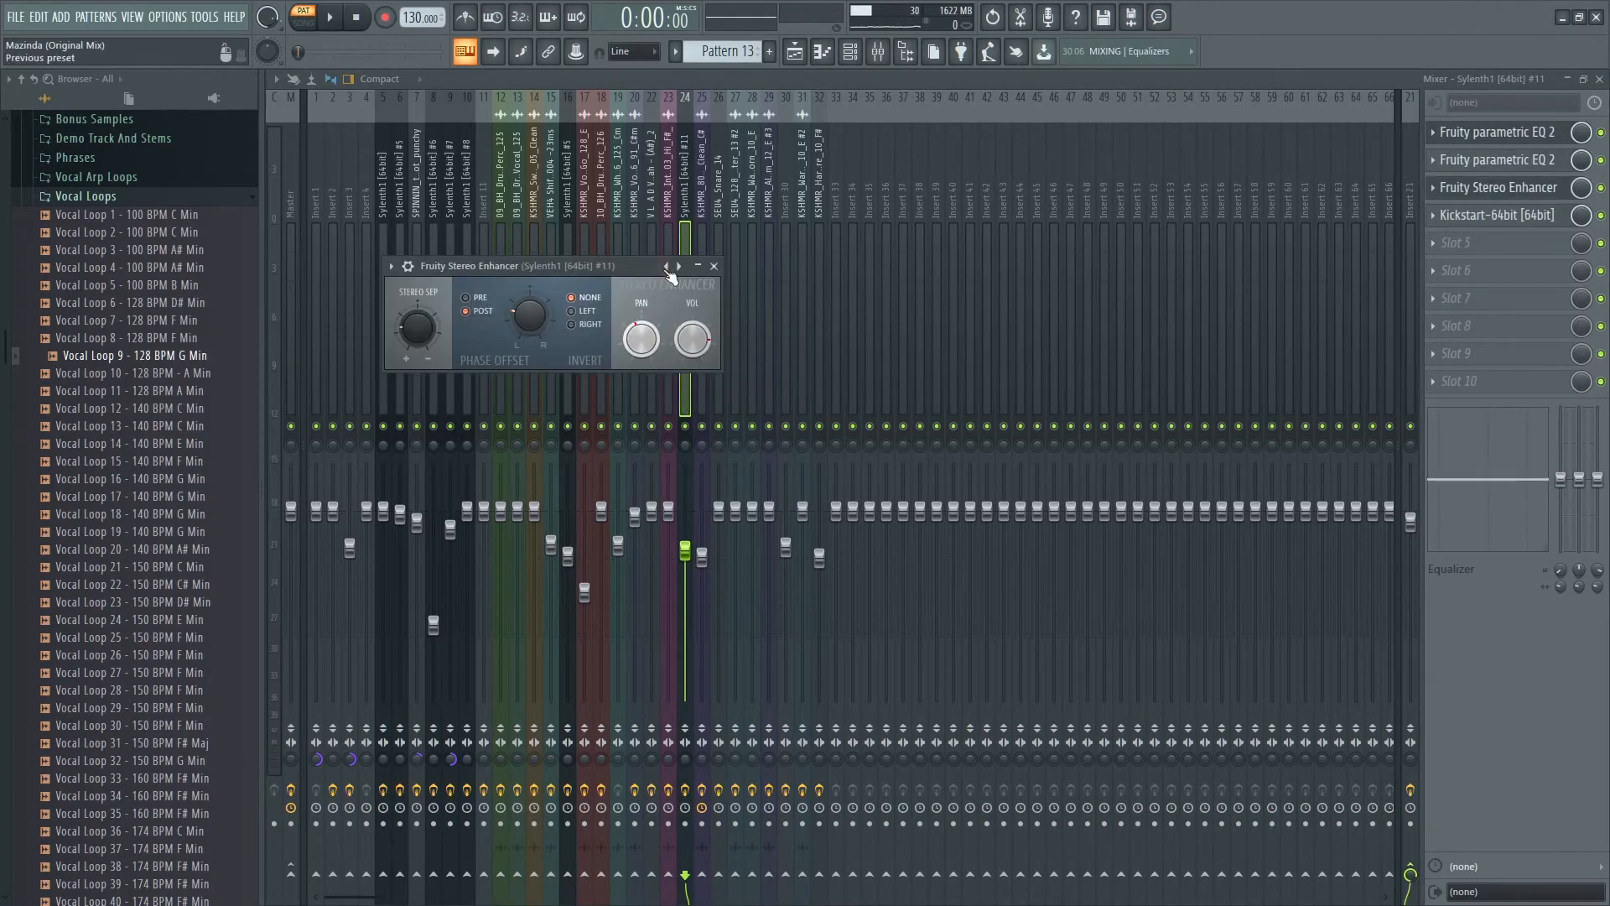
click(710, 266)
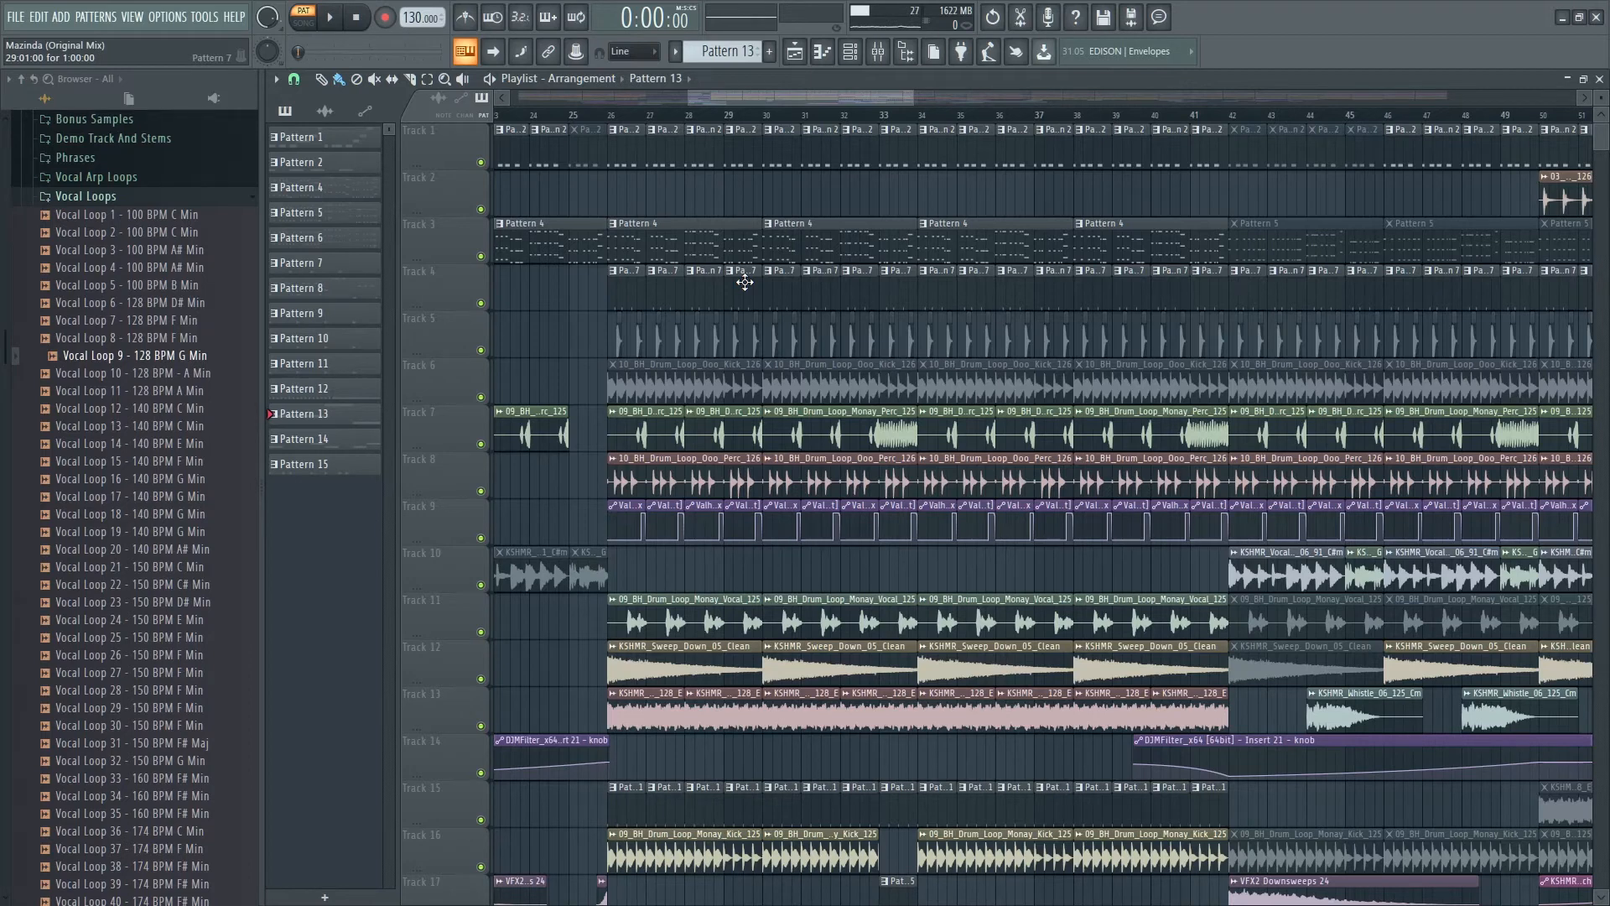
Scroll the playlist clip list and close the KSHMR Vocal Energy Booster settings.
scroll(down, 3)
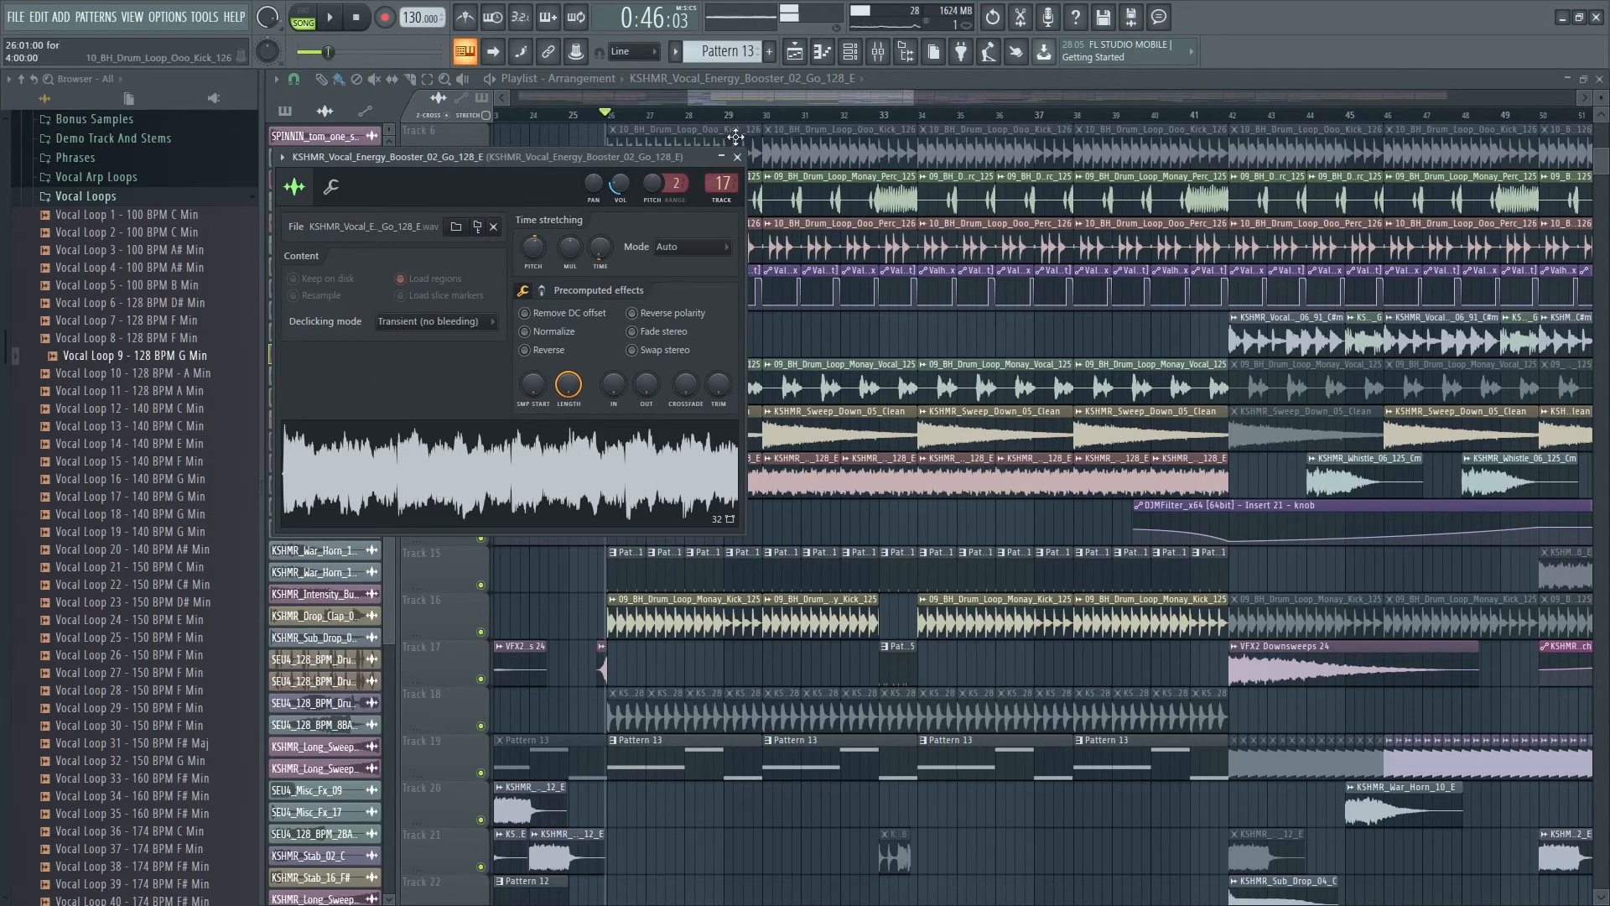
click(738, 156)
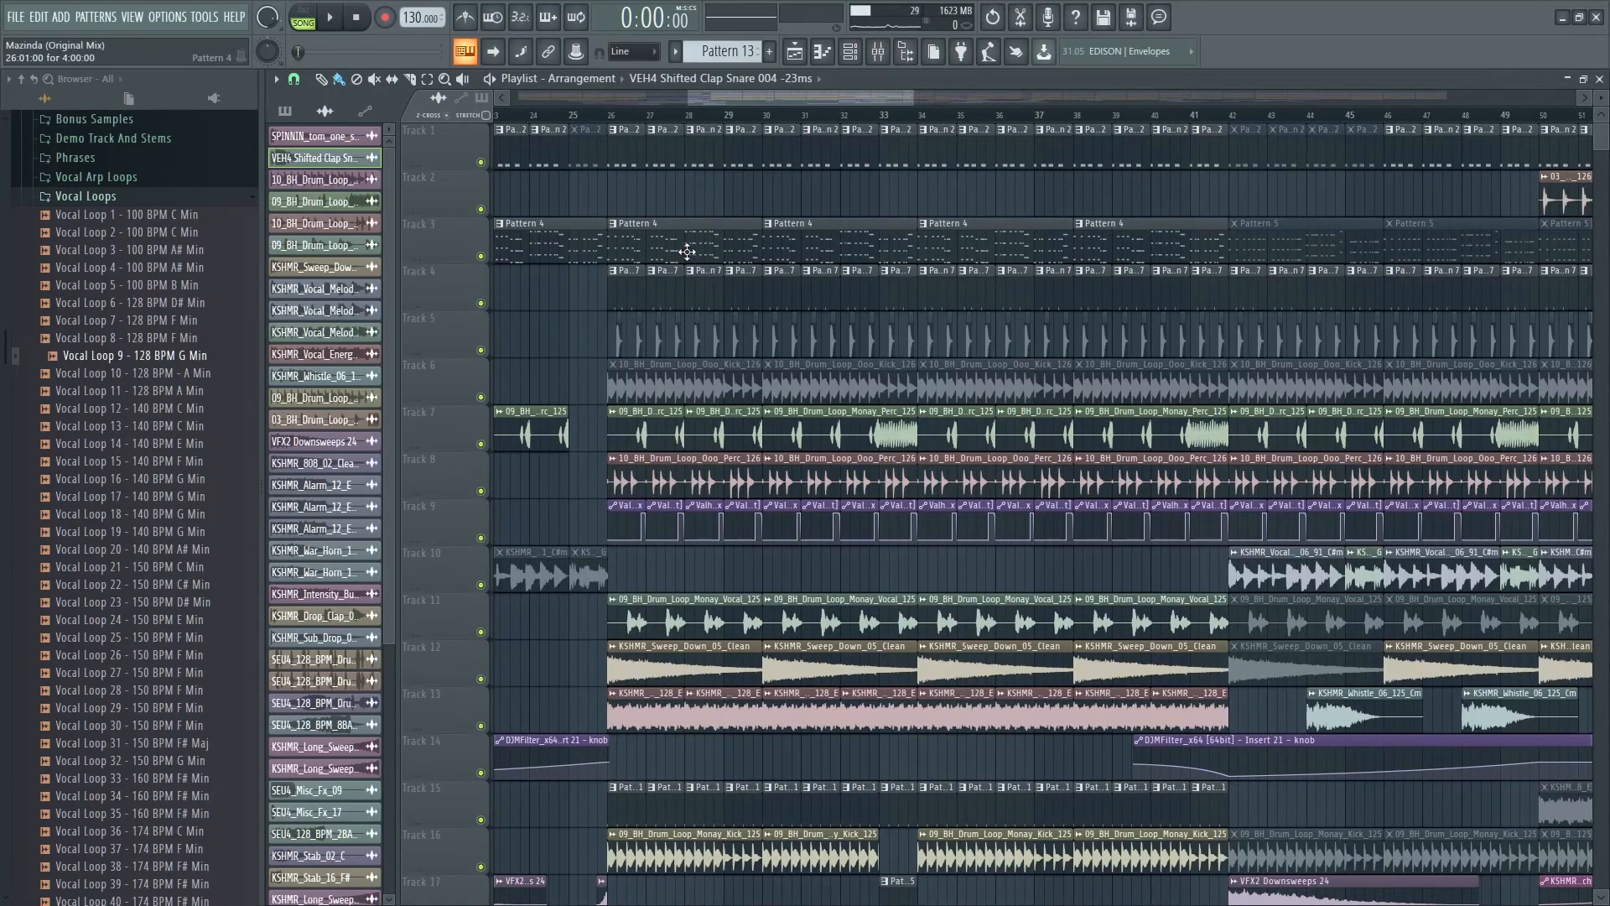
scroll(down, 3)
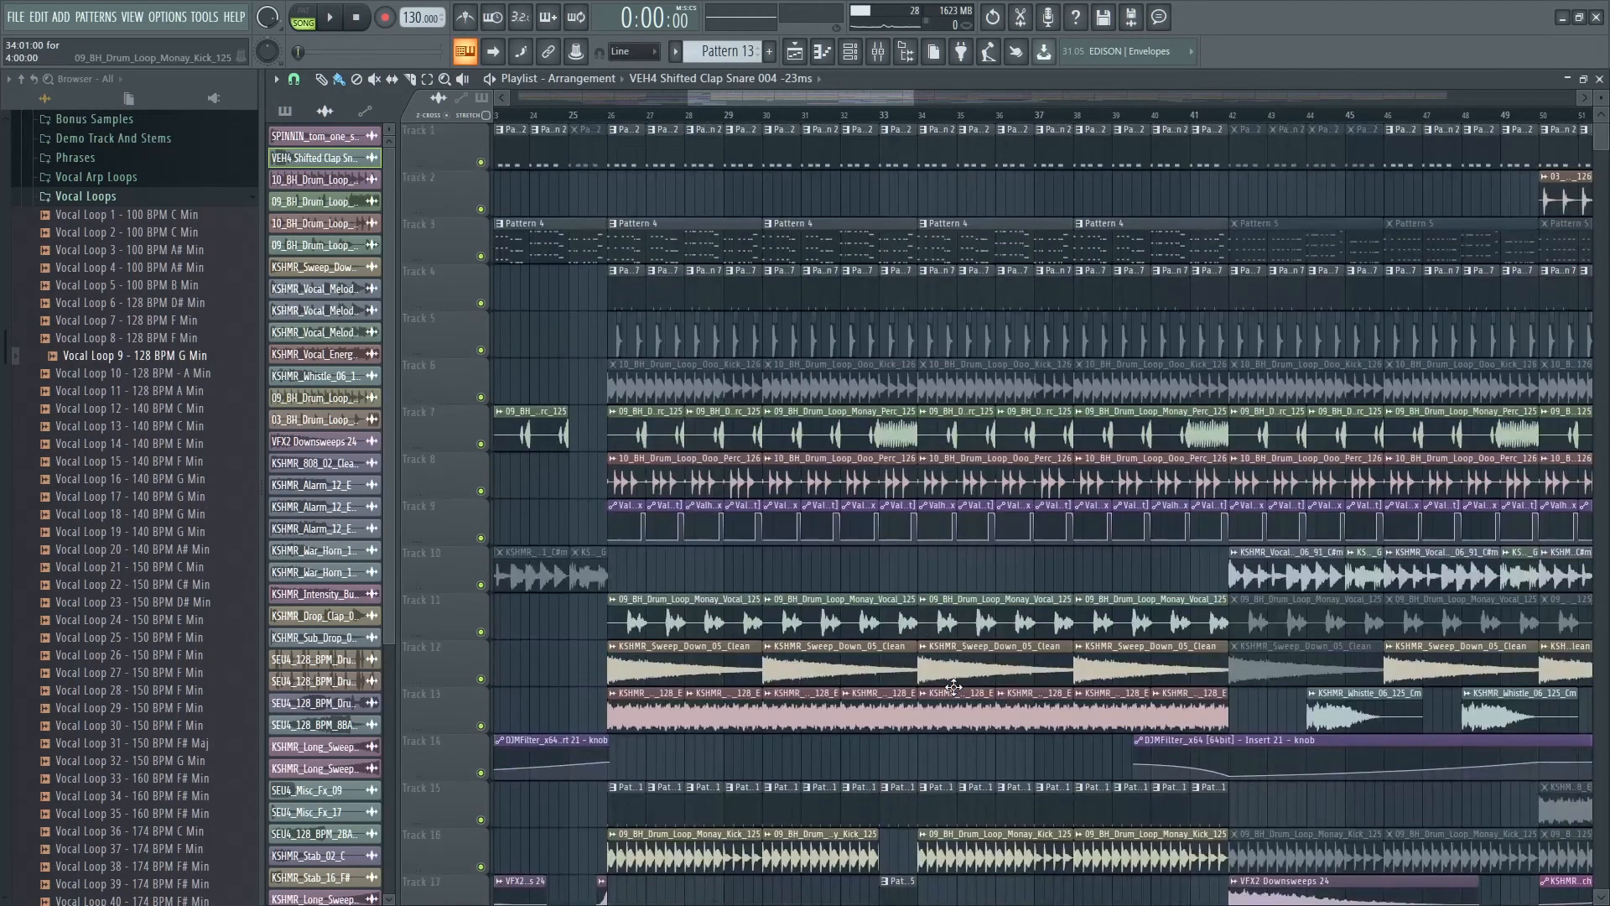
scroll(down, 3)
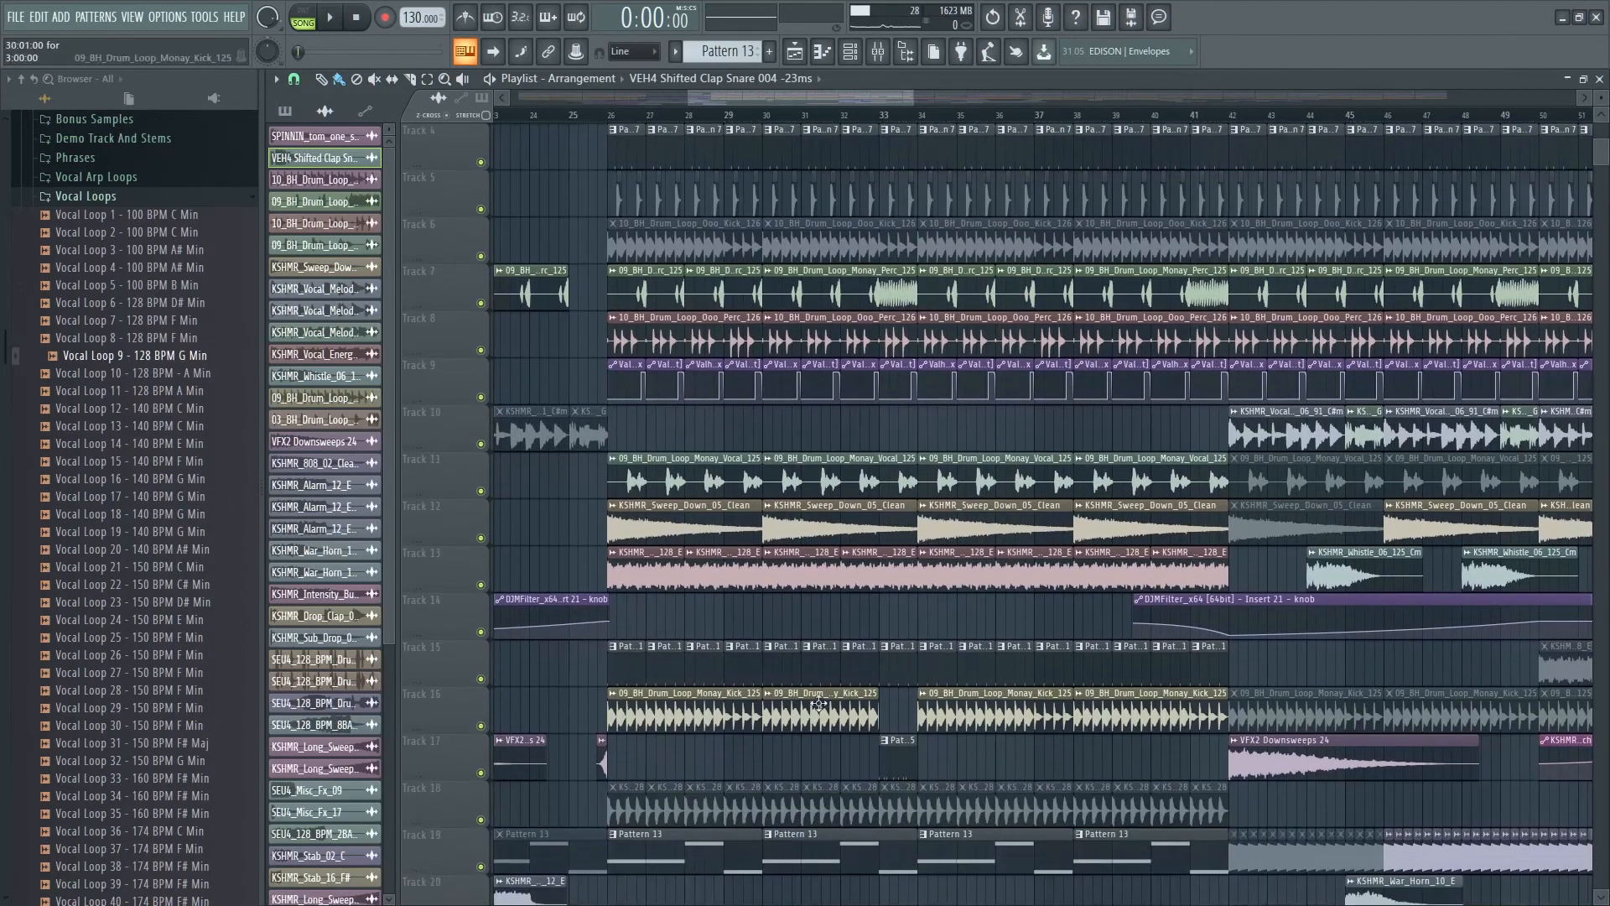
click(330, 18)
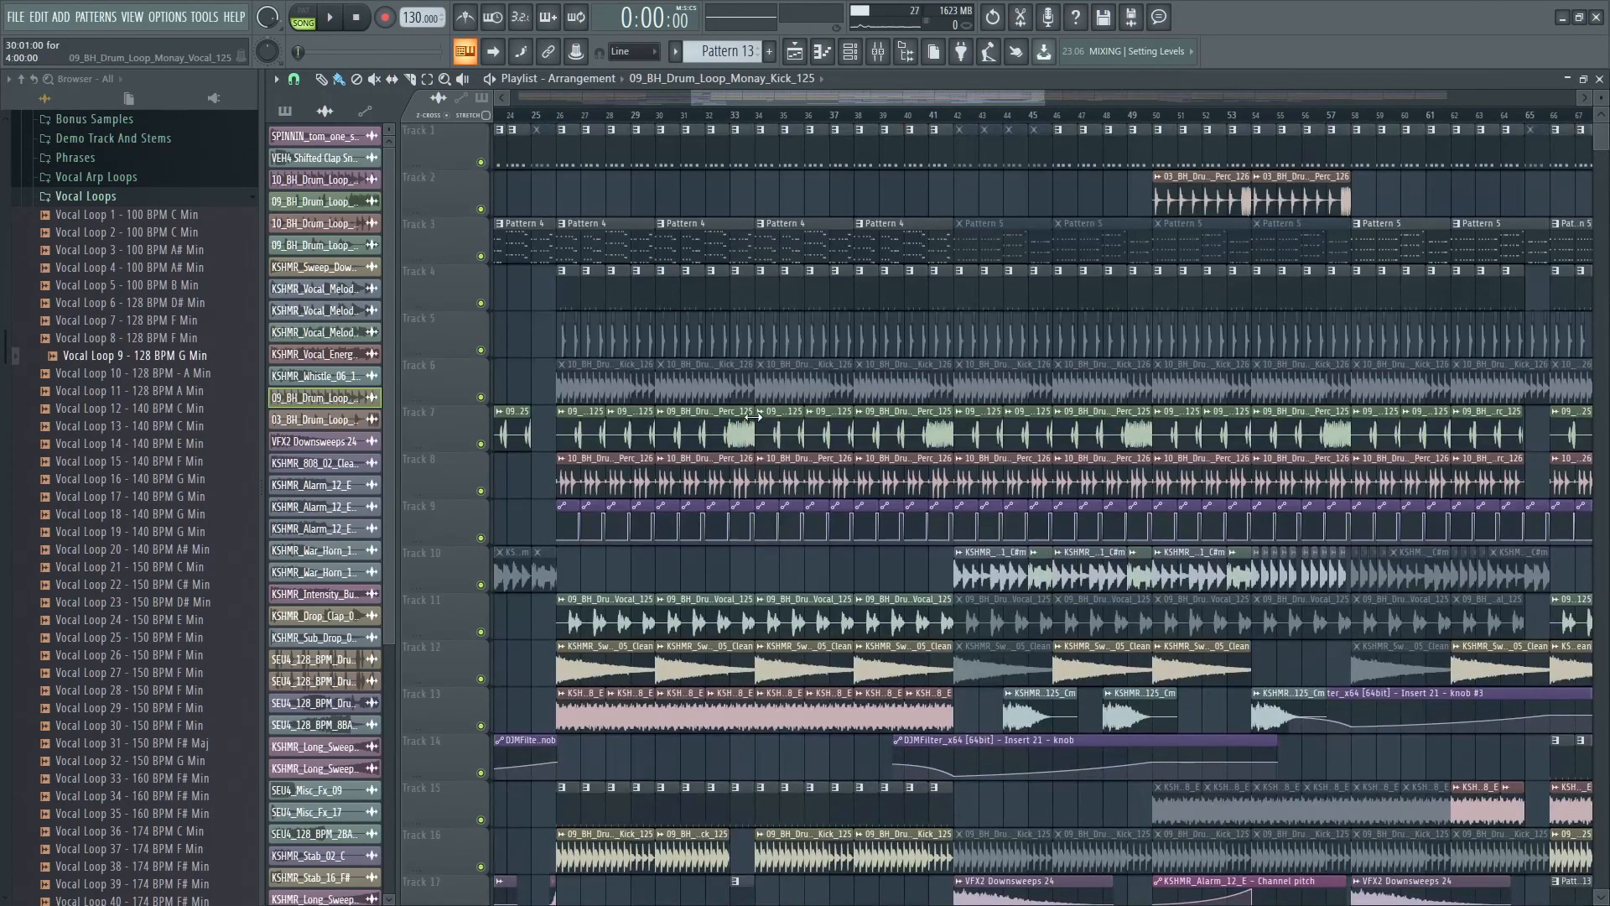
scroll(down, 3)
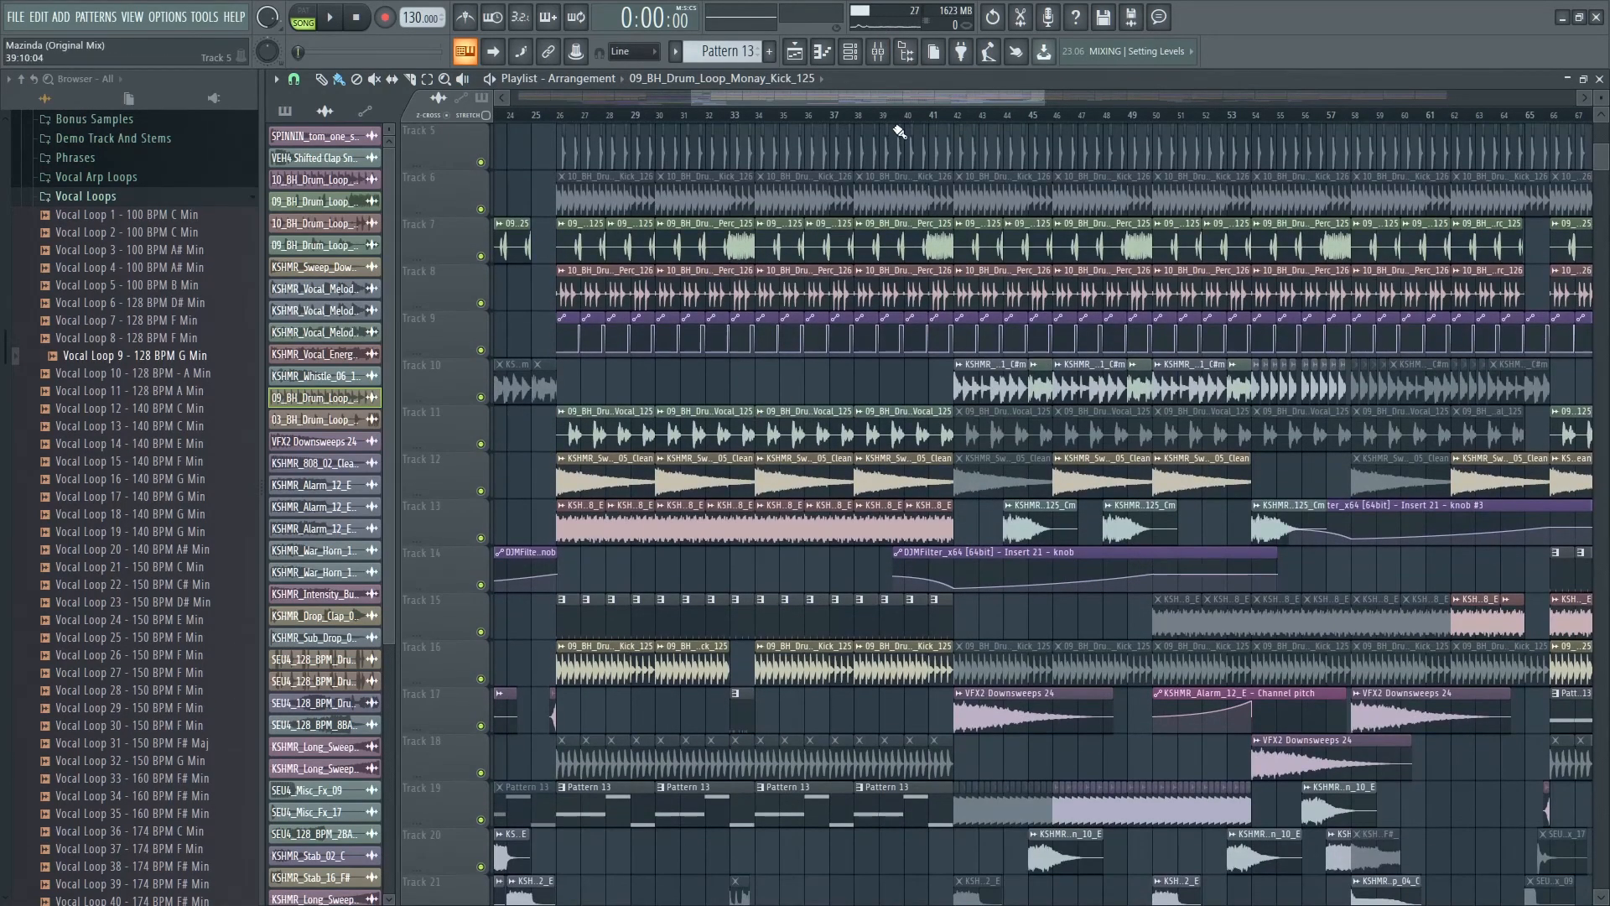
click(955, 113)
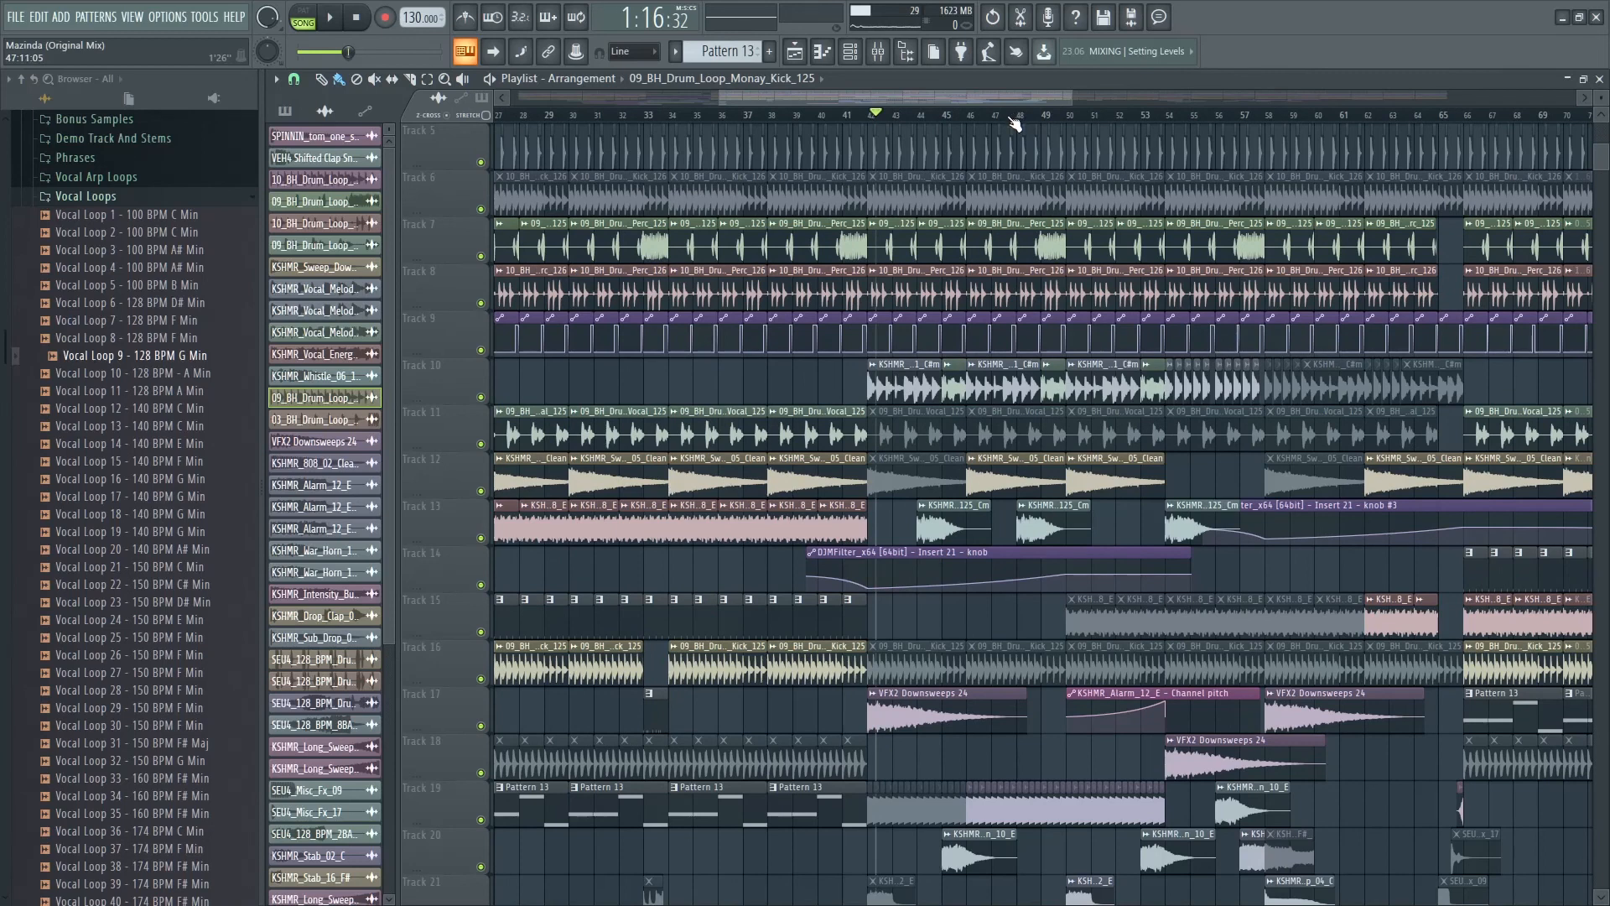
click(332, 16)
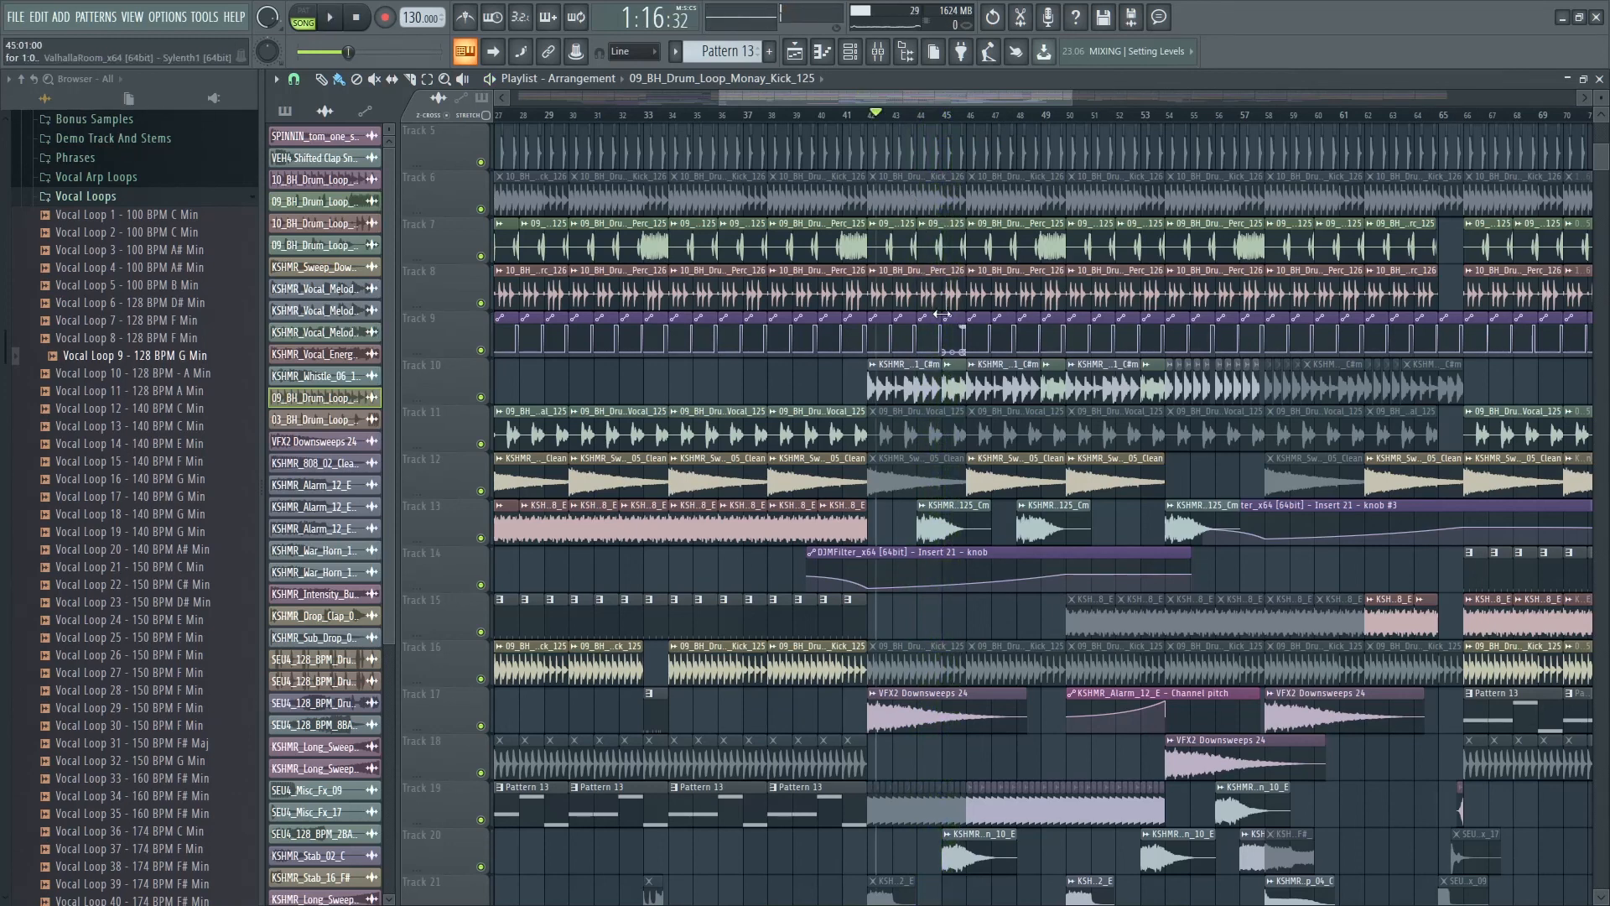
scroll(down, 3)
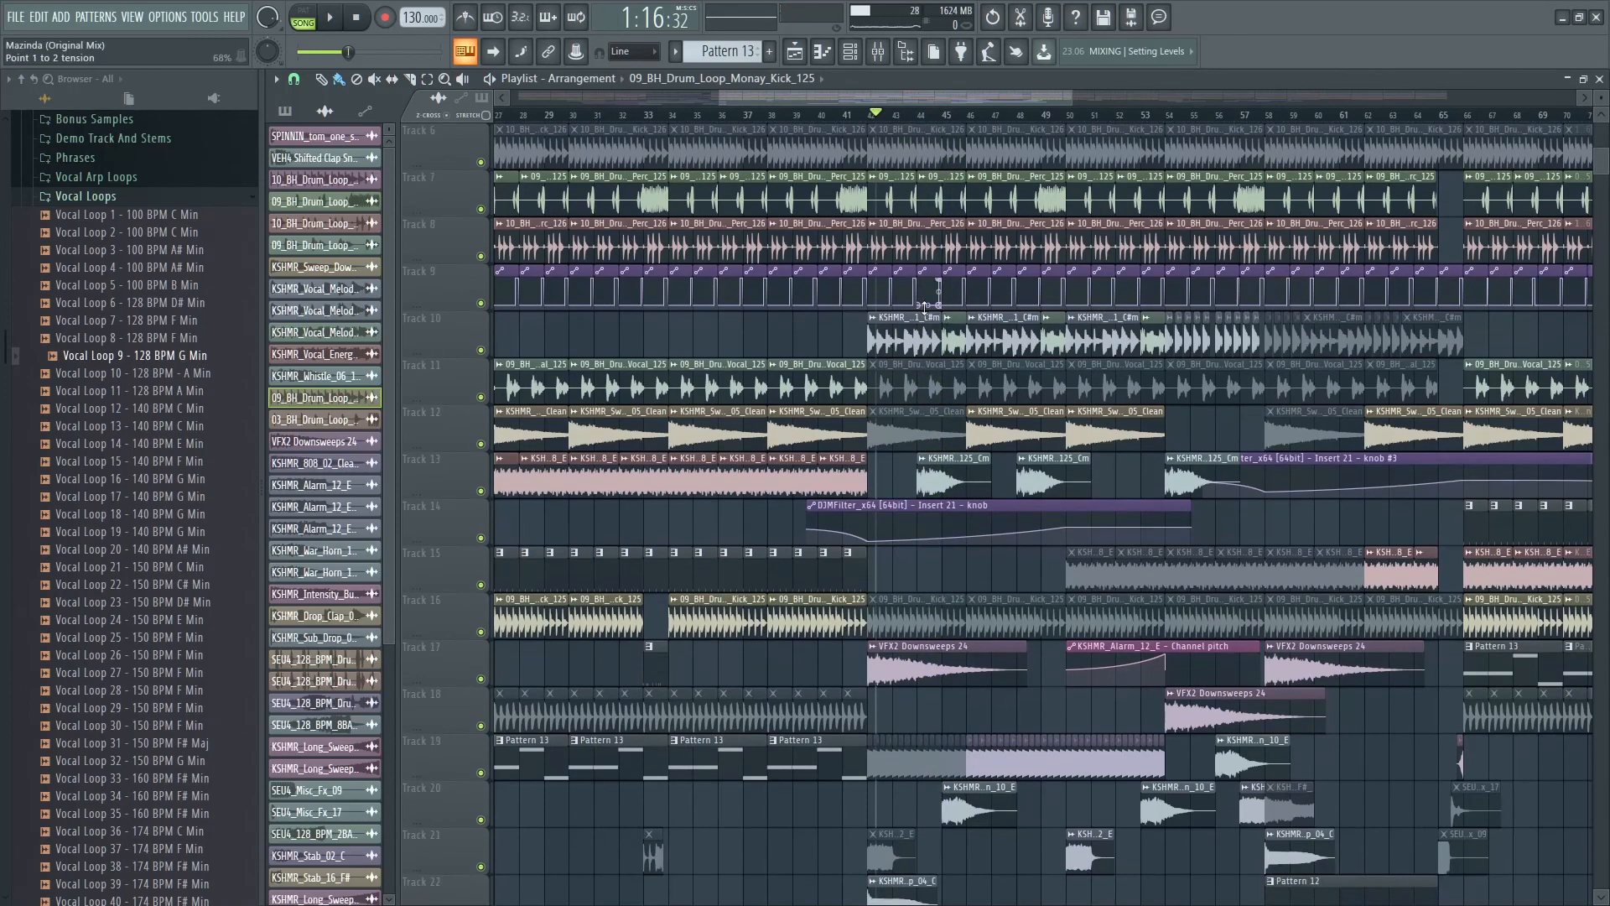